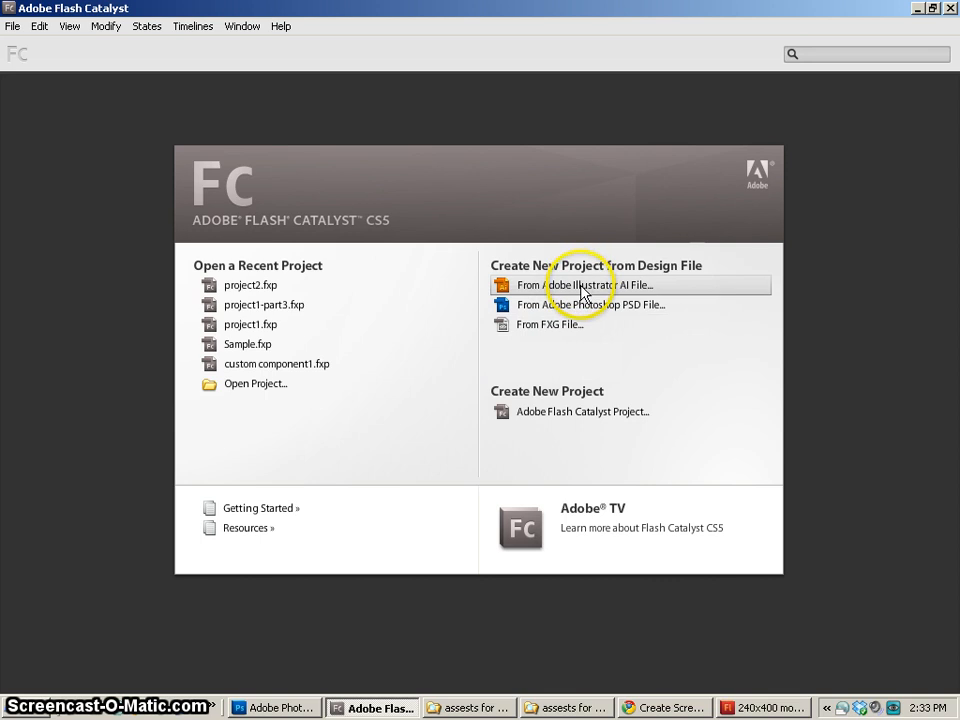
pyautogui.moveTo(543, 332)
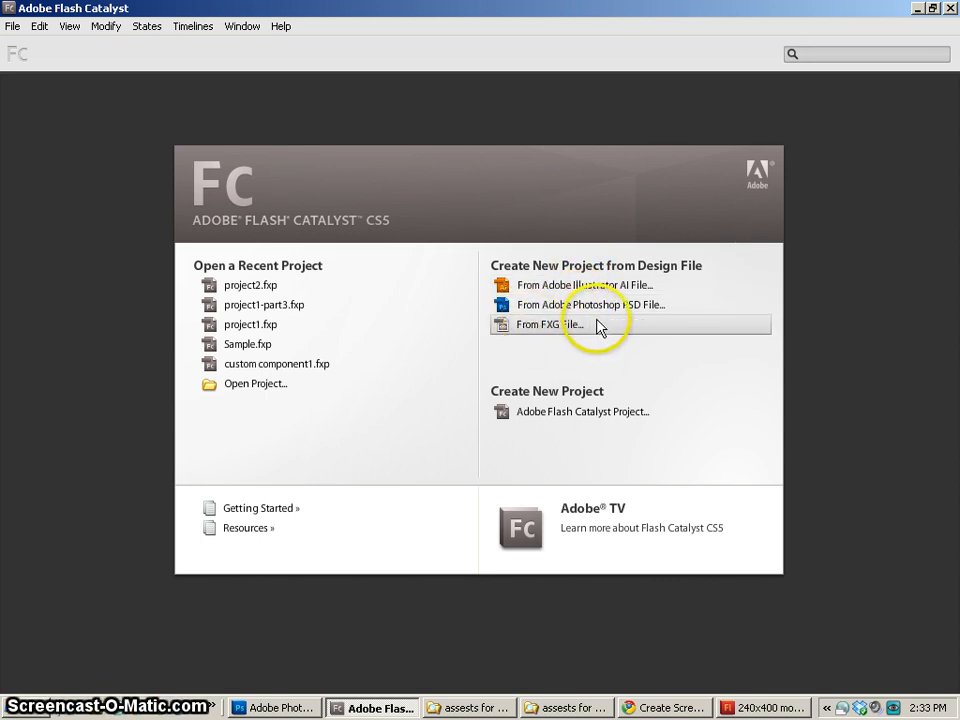
pyautogui.moveTo(572, 334)
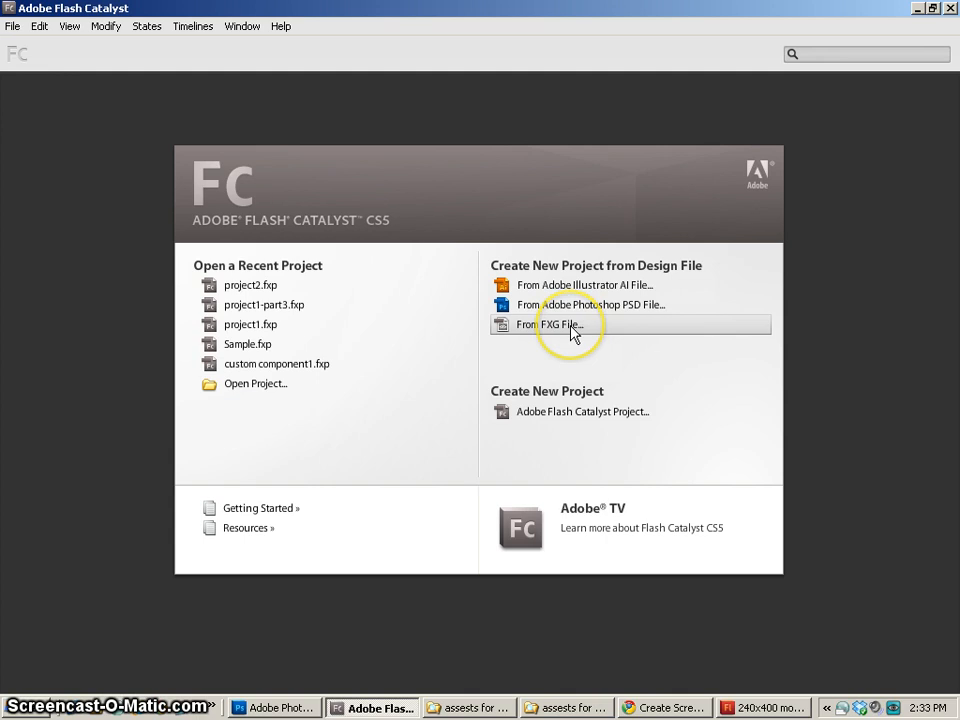
pyautogui.moveTo(573, 359)
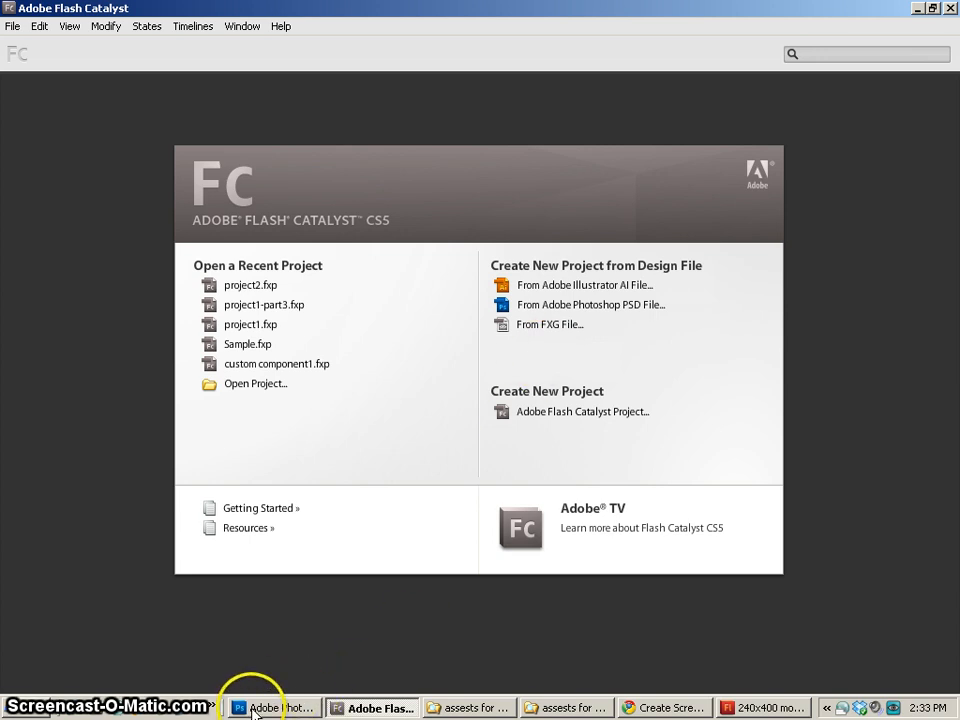
# - Create Untitled-3 in Photoshop, a blank white document 240 px wide and 400 px tall
pyautogui.click(262, 707)
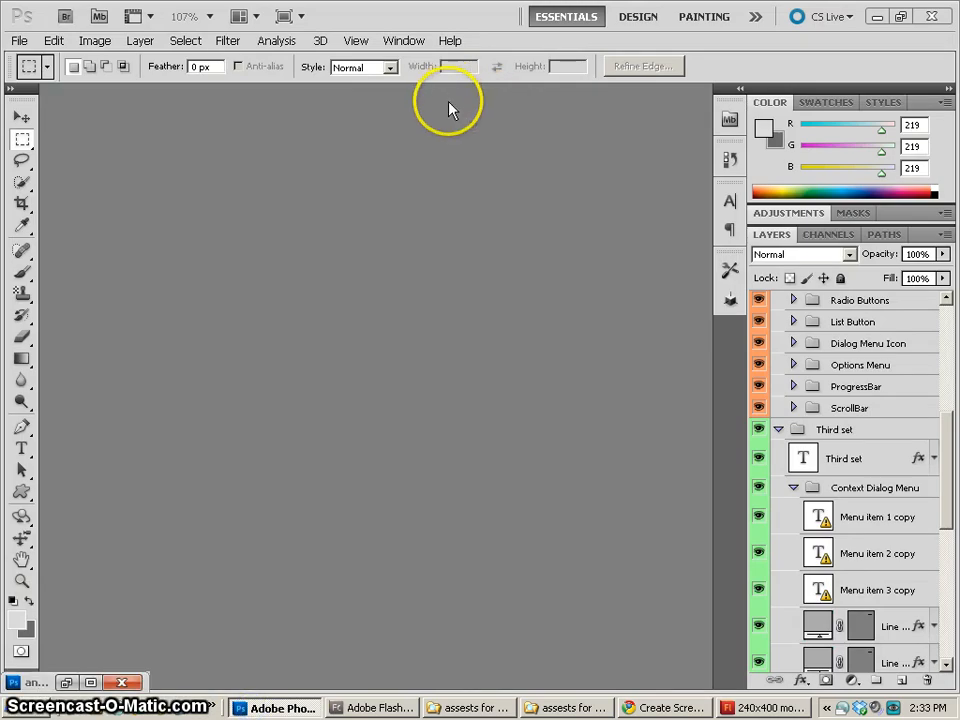
pyautogui.moveTo(375, 310)
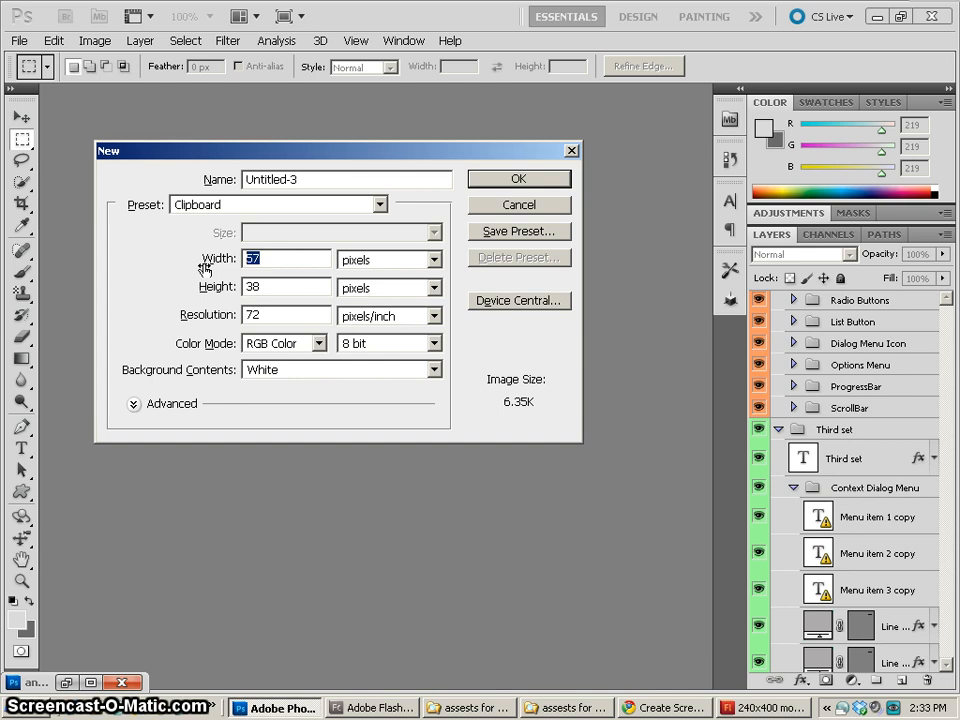
pyautogui.click(285, 287)
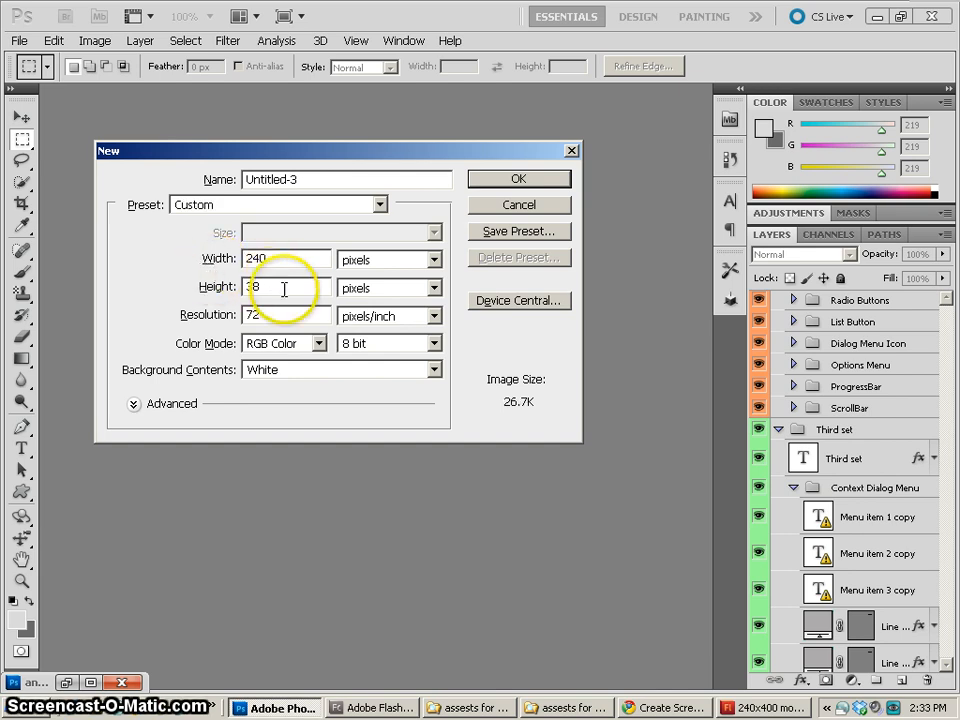
pyautogui.write('400')
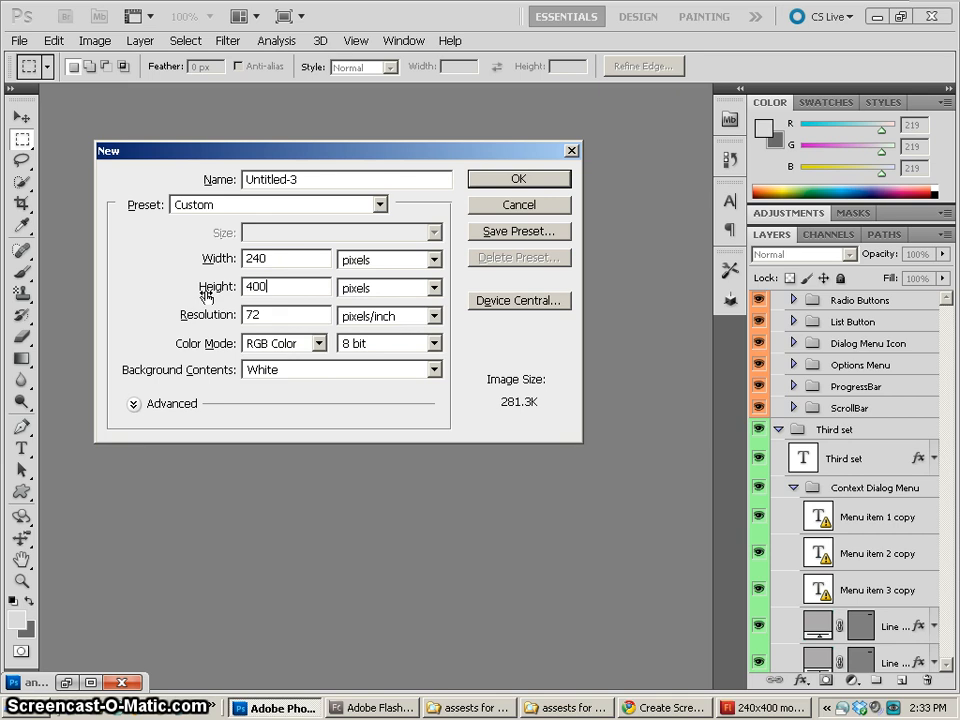
pyautogui.click(518, 178)
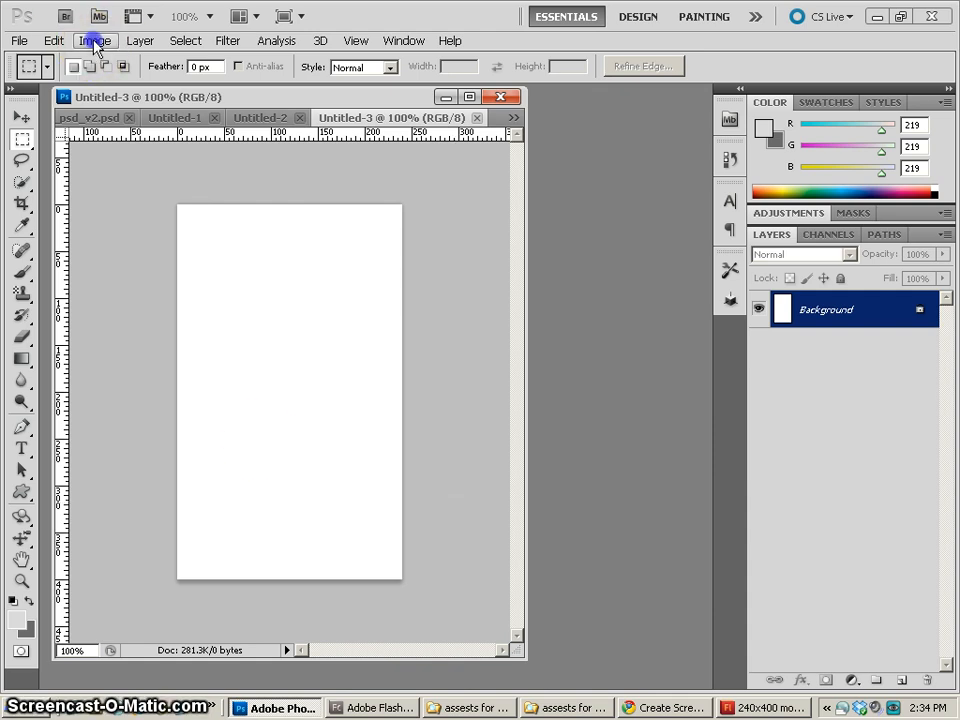
pyautogui.click(89, 39)
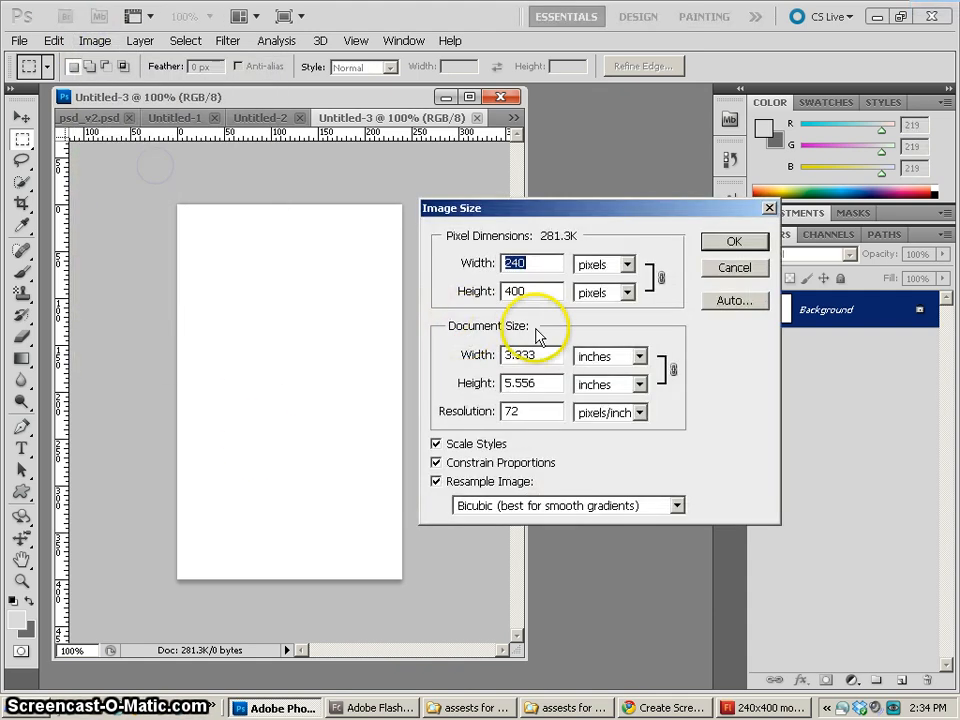
pyautogui.click(530, 263)
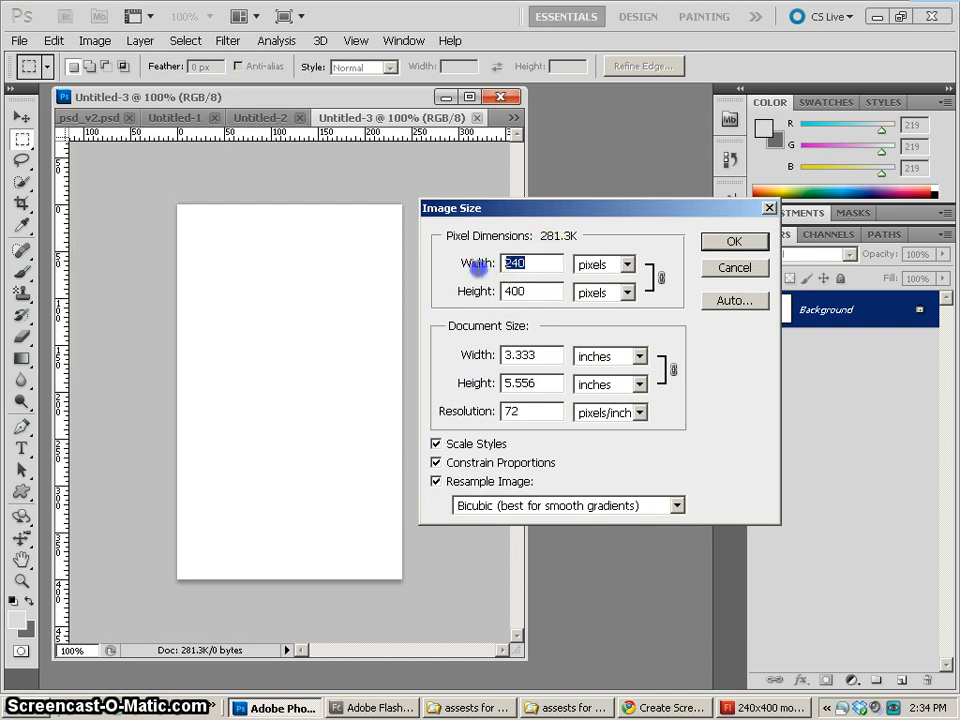
pyautogui.moveTo(735, 272)
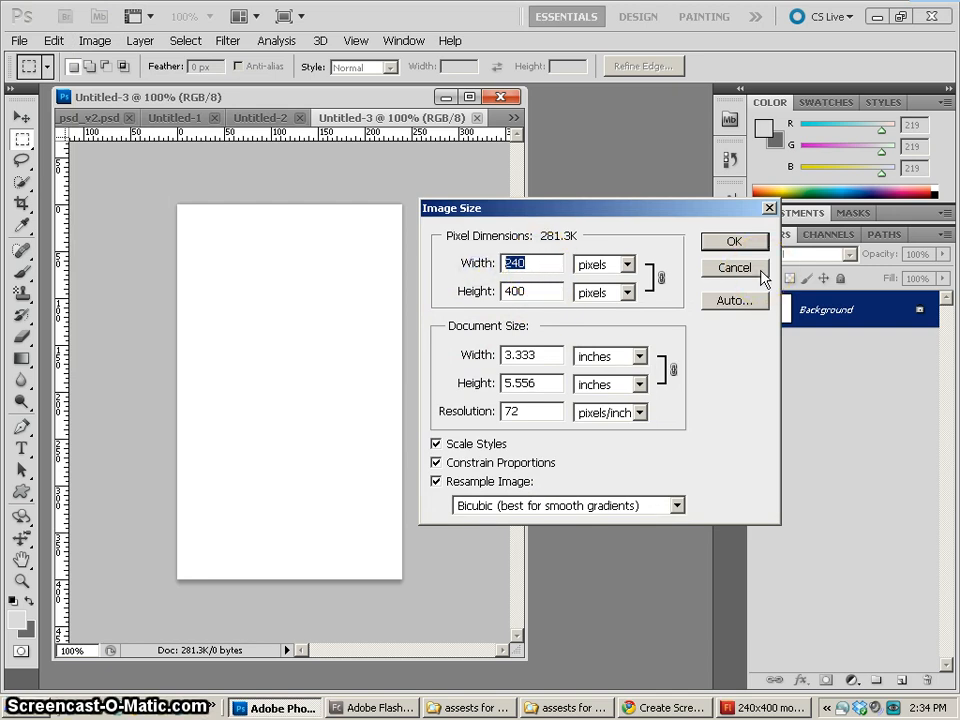
pyautogui.click(734, 267)
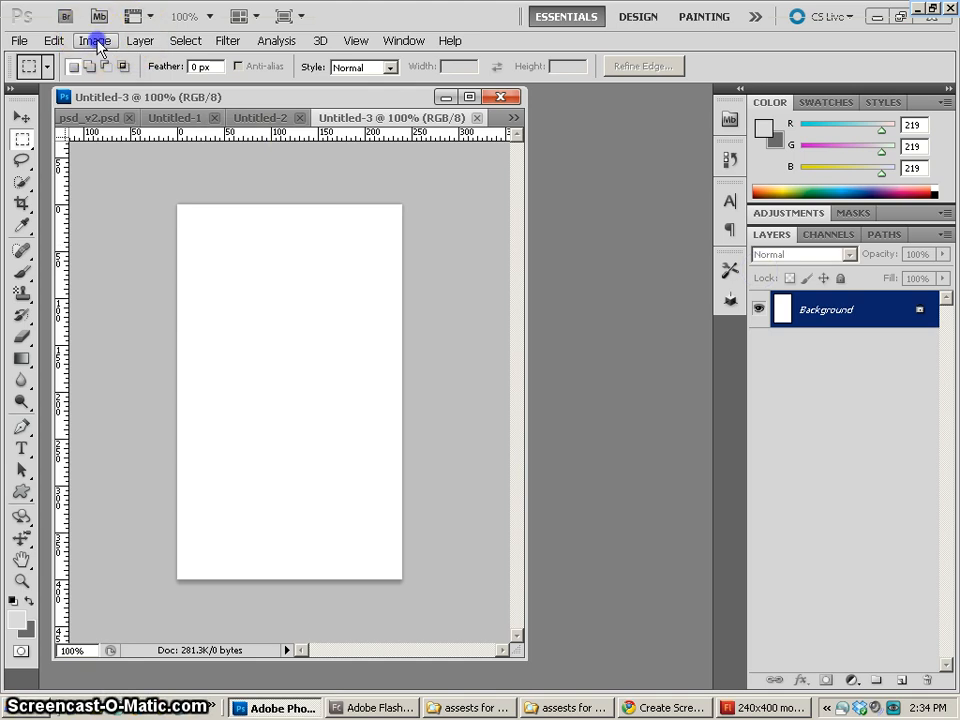
pyautogui.click(93, 40)
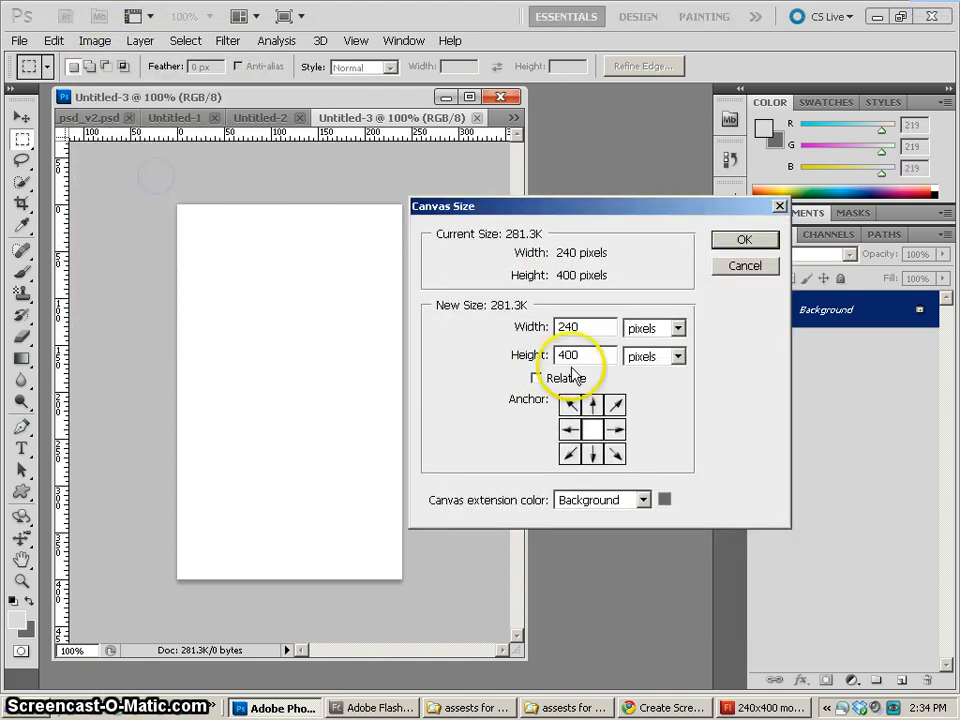
pyautogui.click(745, 239)
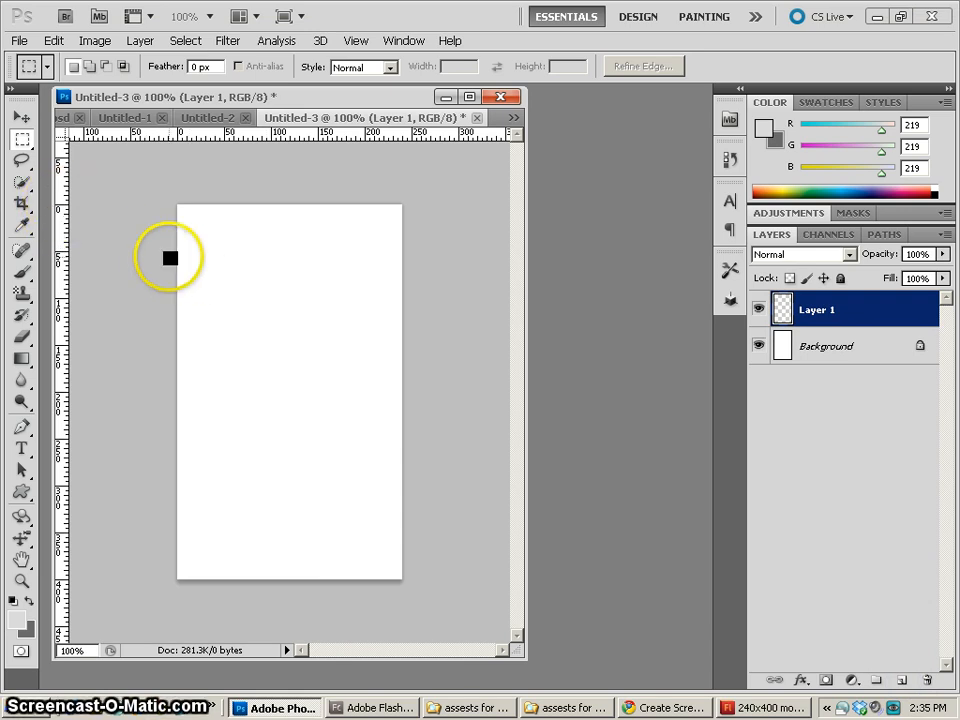
# - Mark out the top bar and gather Layer 1 and its two copies into Group 1
pyautogui.moveTo(178, 258); pyautogui.dragTo(408, 318)
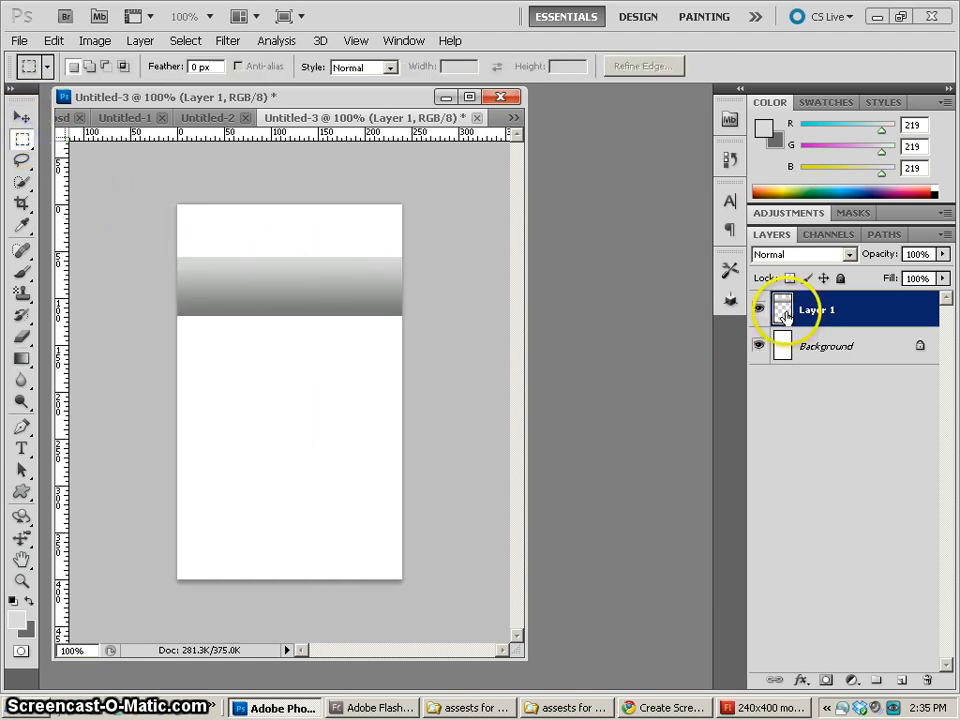
pyautogui.click(138, 40)
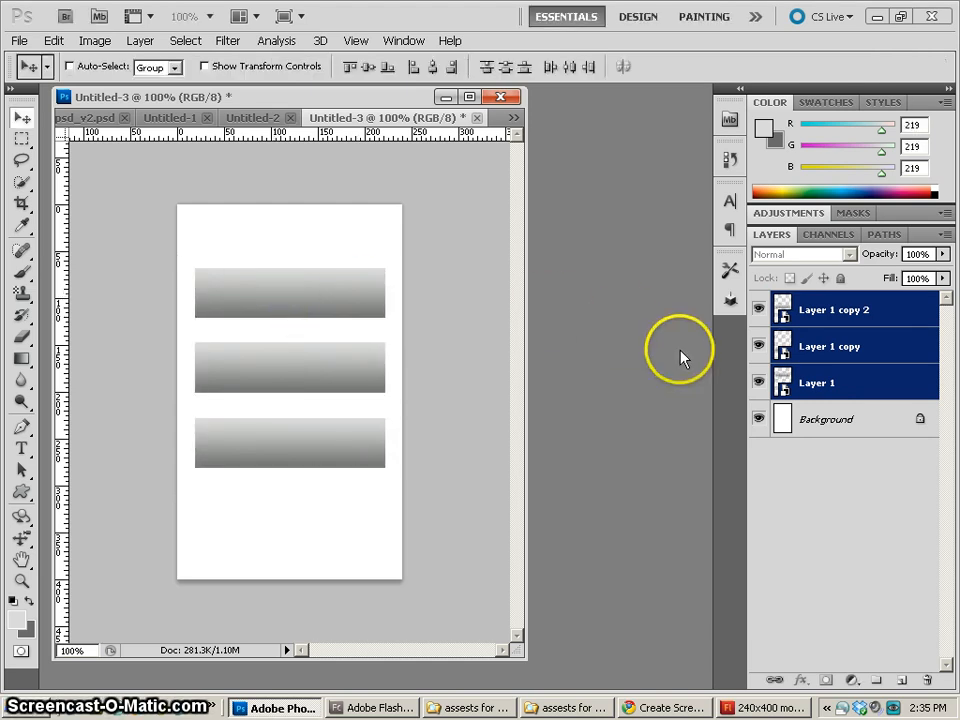
pyautogui.click(819, 382)
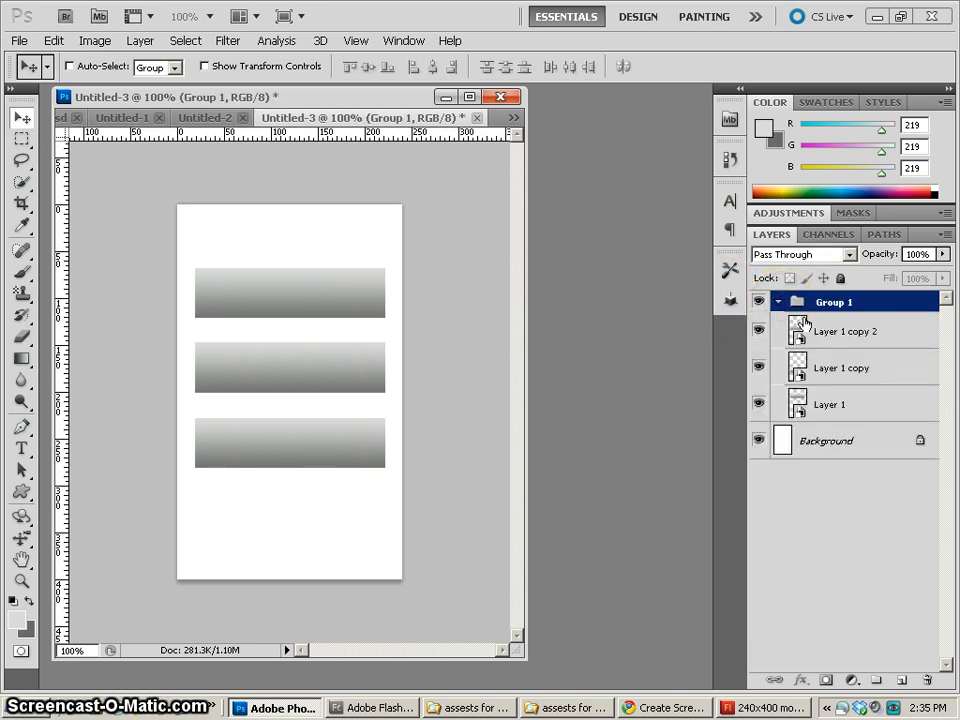
pyautogui.click(843, 404)
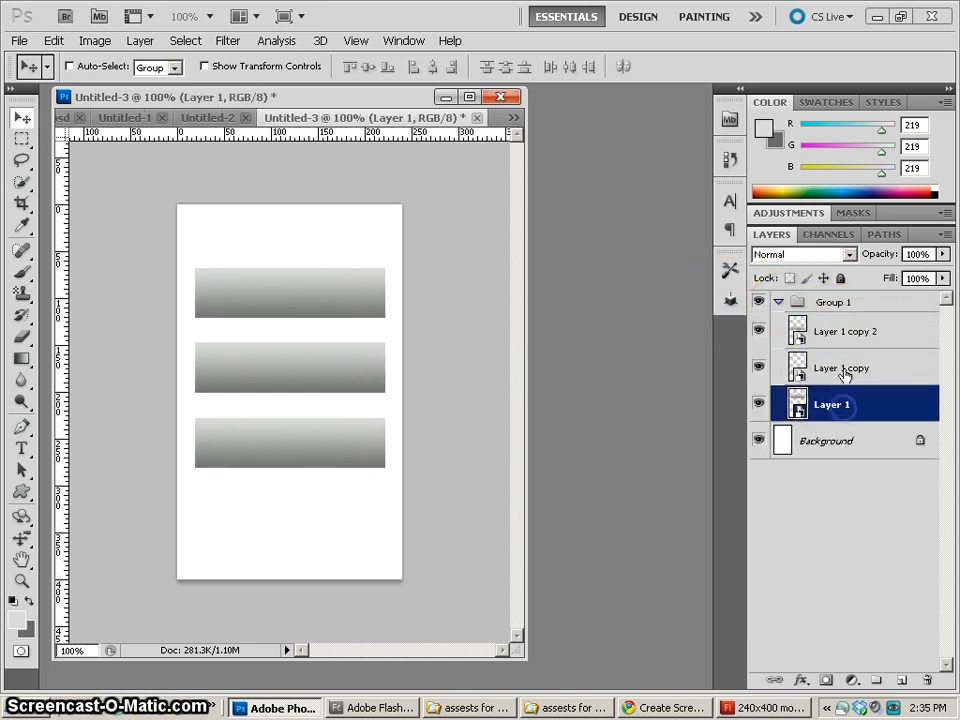
pyautogui.click(851, 331)
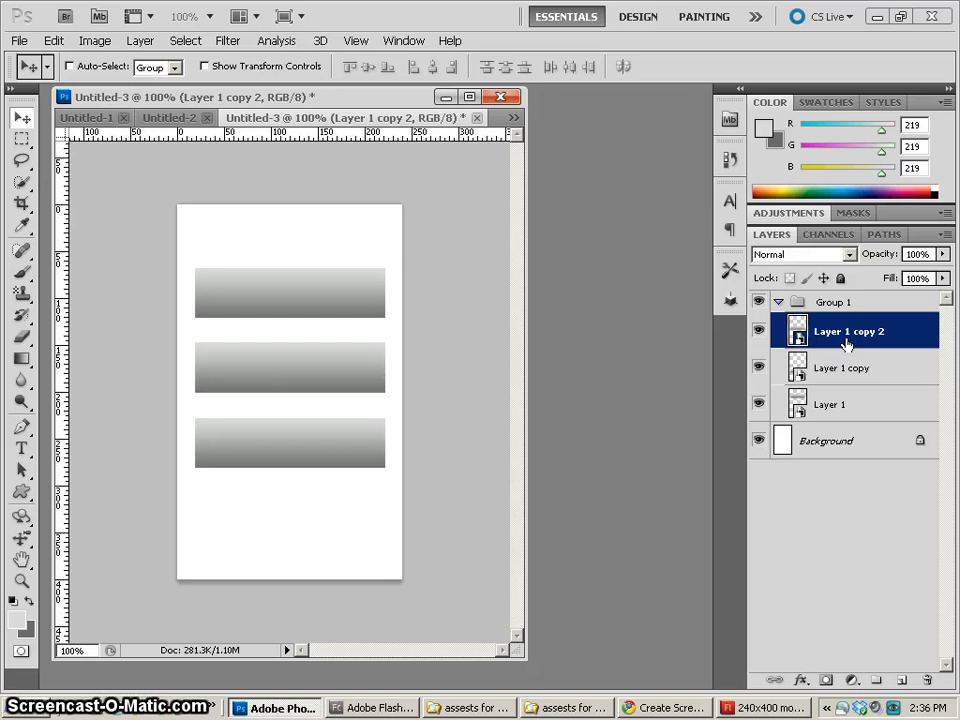
pyautogui.moveTo(205, 198)
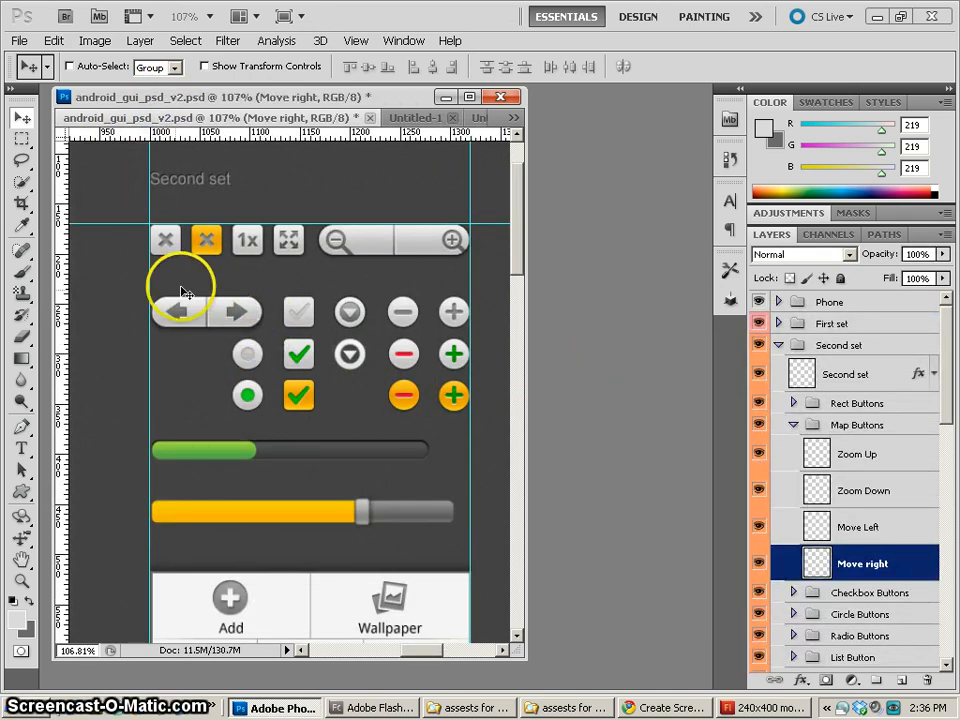
pyautogui.moveTo(172, 304)
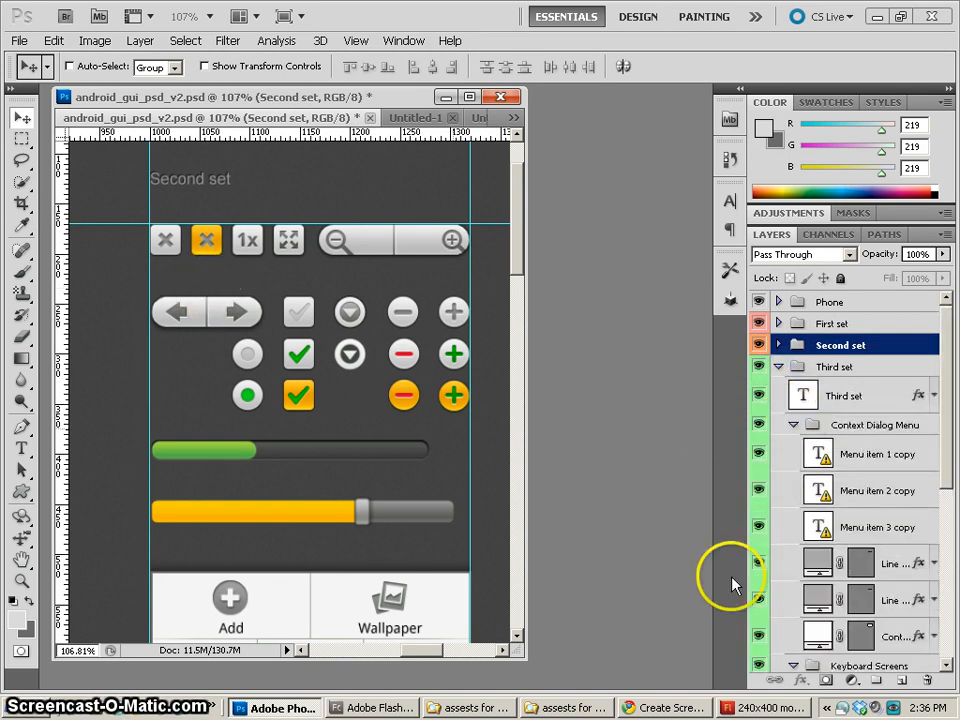
pyautogui.moveTo(820, 563)
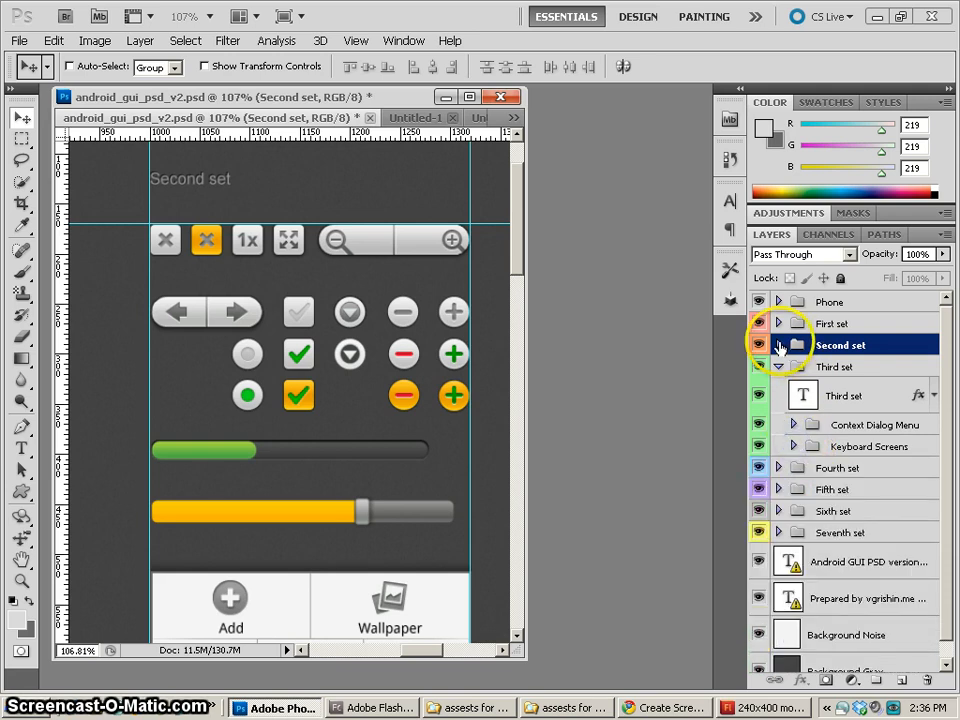
# - Open the Second set and Map Buttons layer groups and select the Move Left layer
pyautogui.click(778, 345)
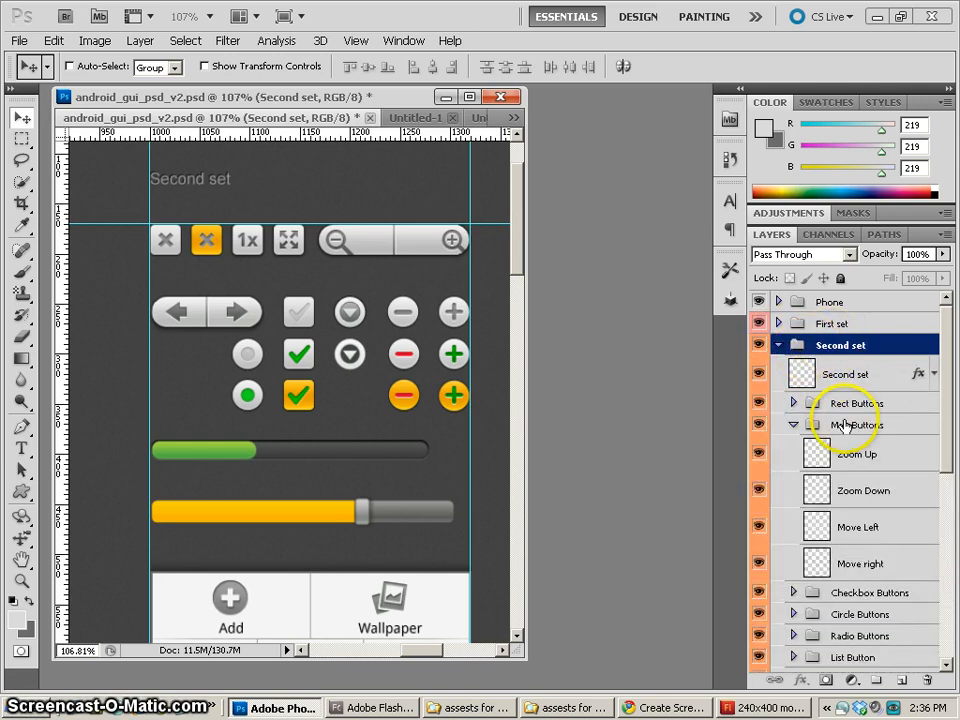
pyautogui.click(857, 424)
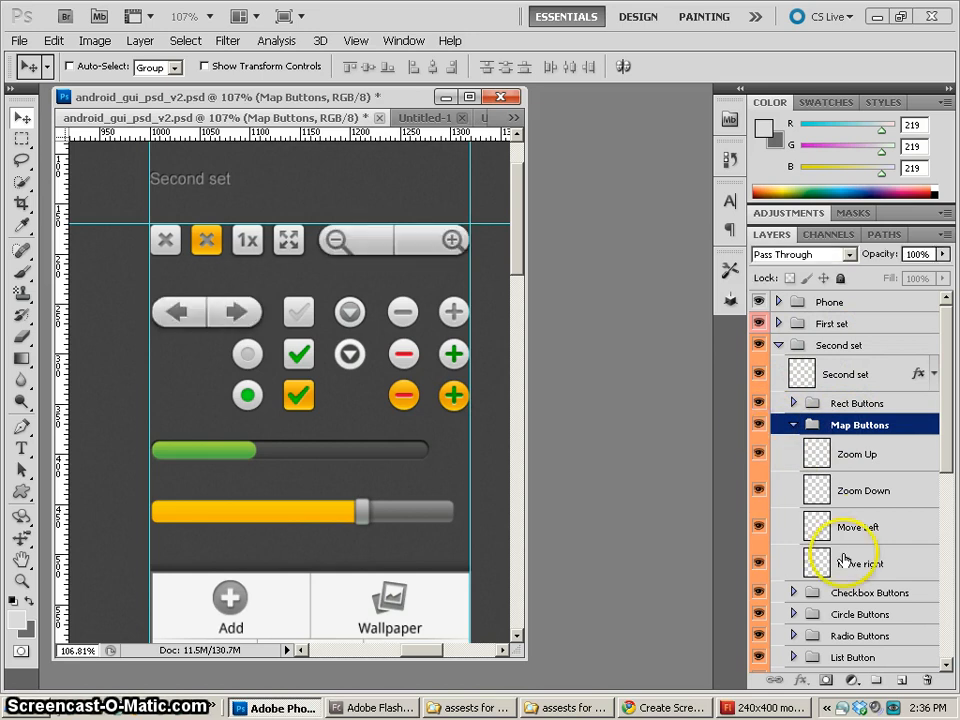
pyautogui.click(860, 527)
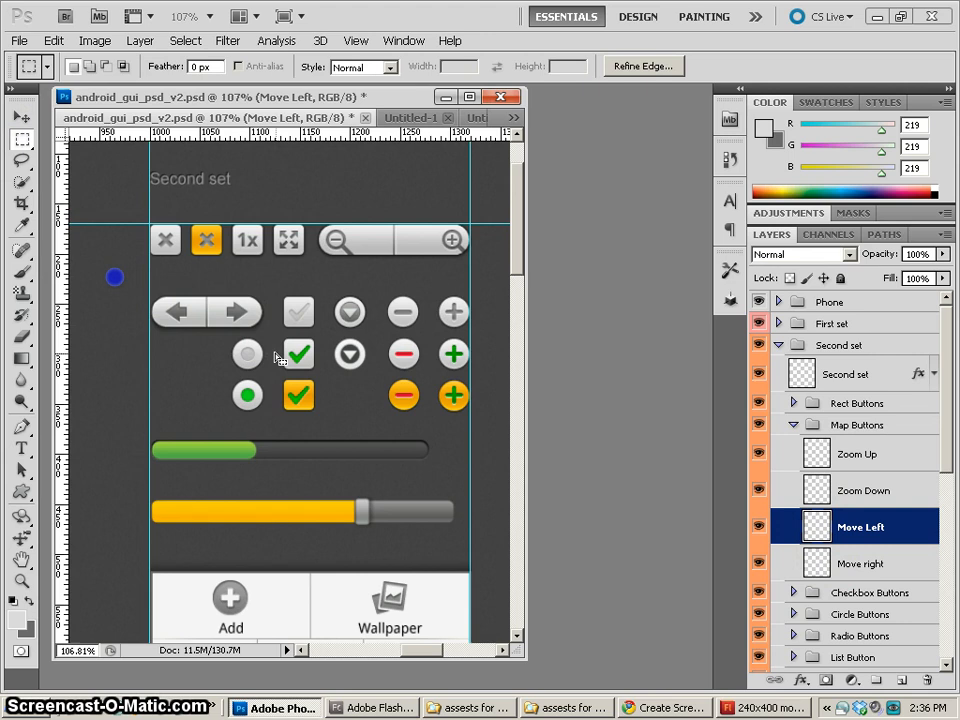
pyautogui.moveTo(115, 275); pyautogui.dragTo(280, 360)
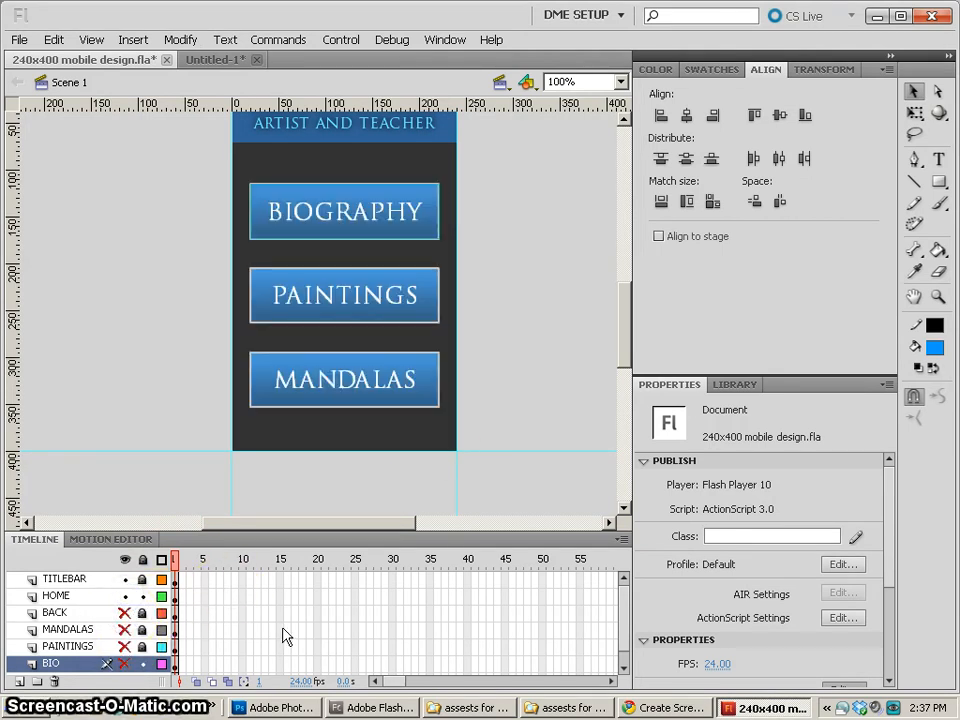
pyautogui.moveTo(622, 298)
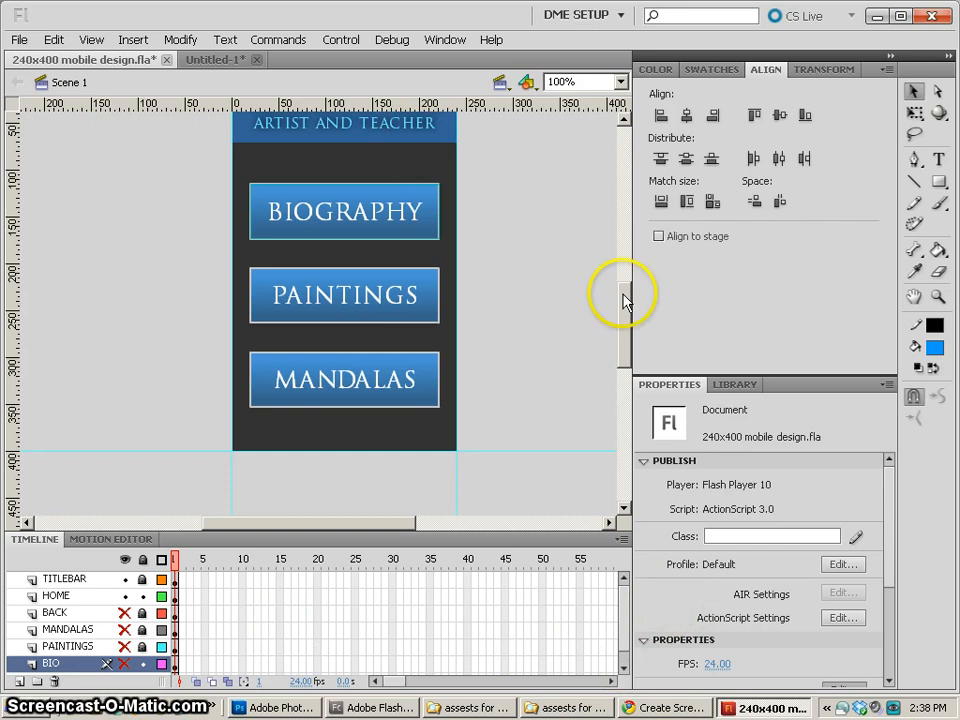
# - Enter the BIOGRAPHY group, then inspect the titlebar clip's properties: at 0,0, 240 wide
pyautogui.click(345, 163)
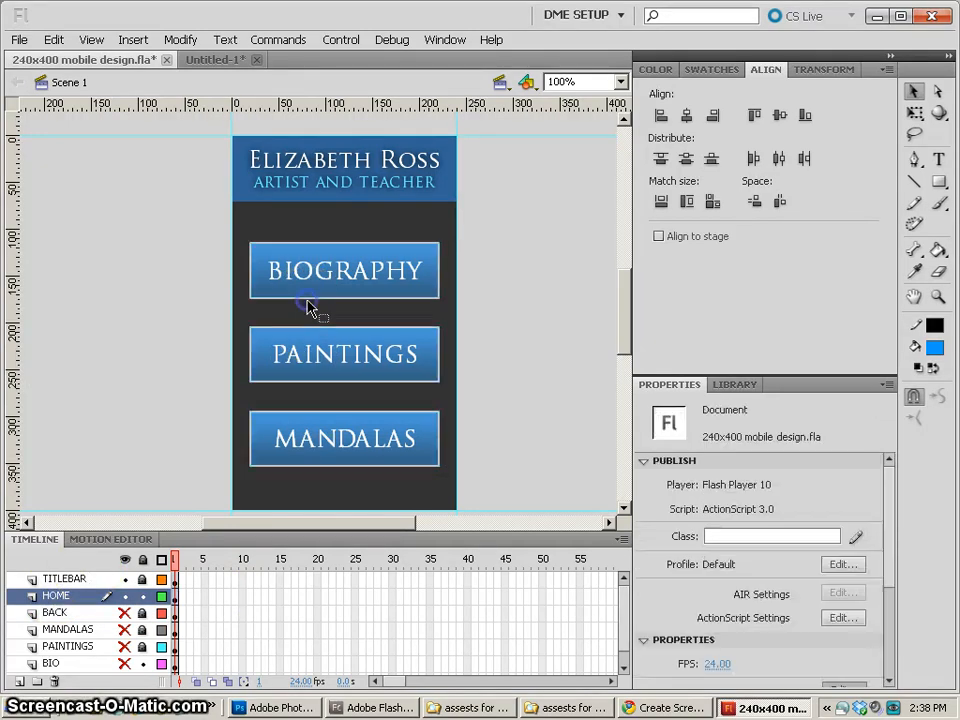
pyautogui.click(344, 270)
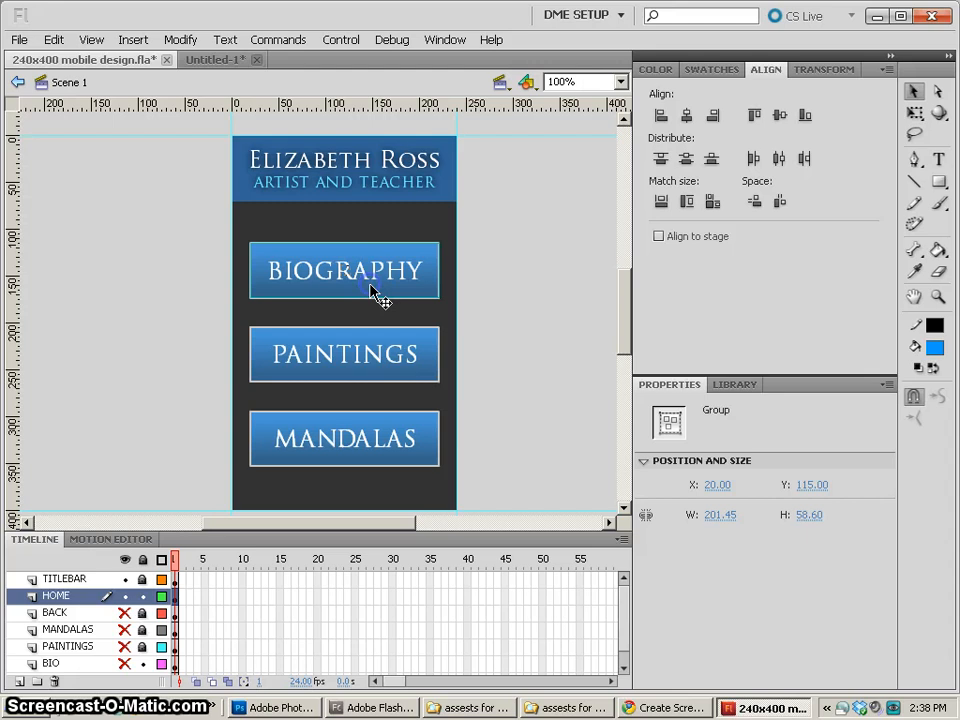
pyautogui.doubleClick(344, 270)
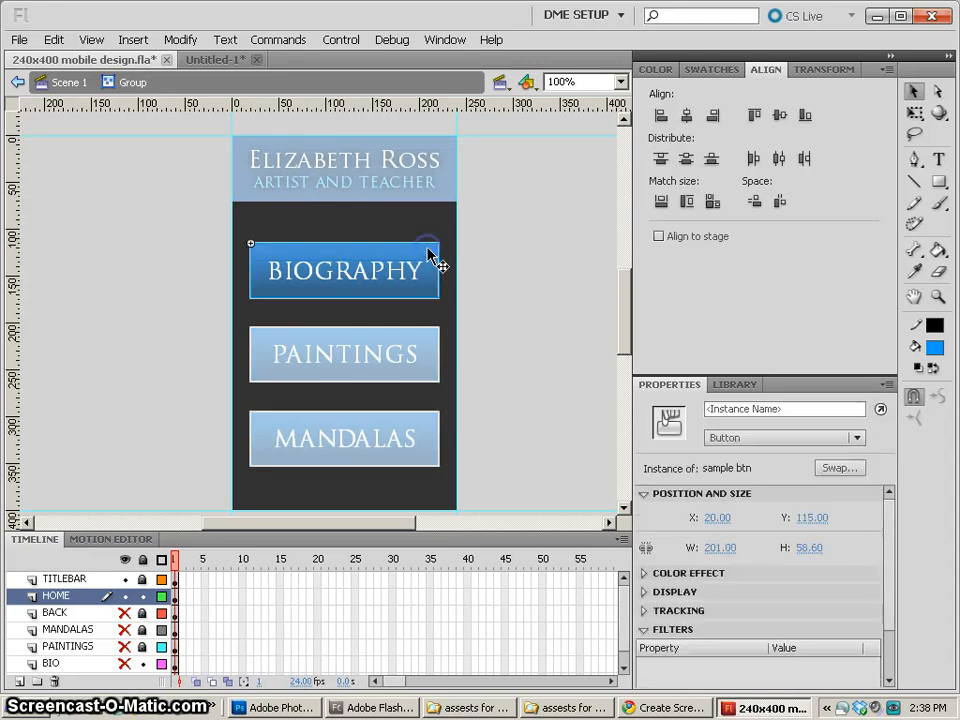
pyautogui.doubleClick(345, 271)
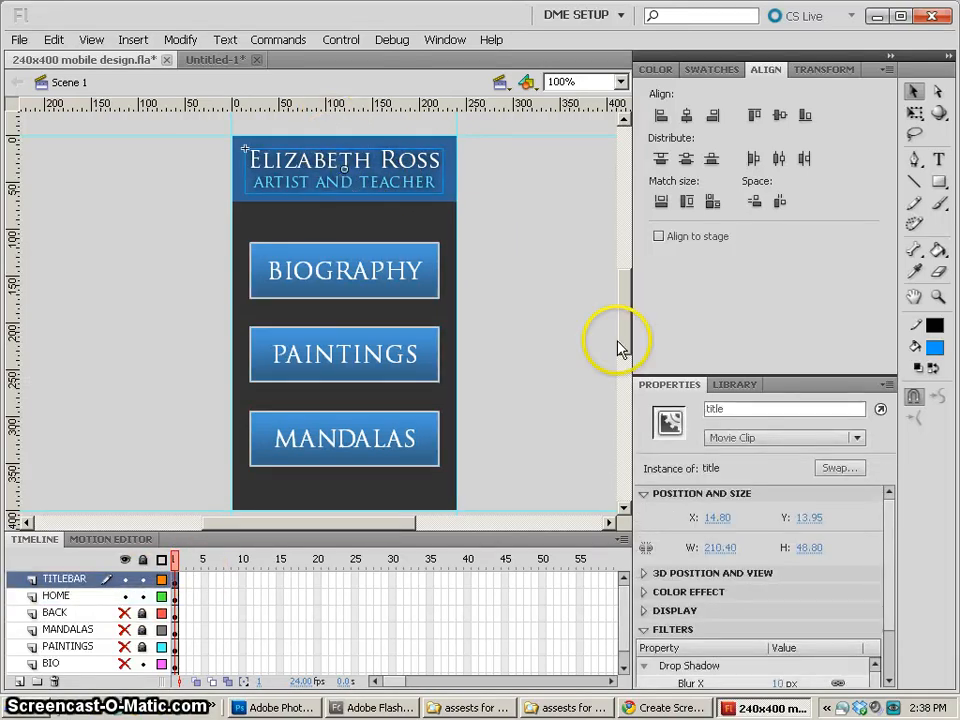
pyautogui.click(782, 409)
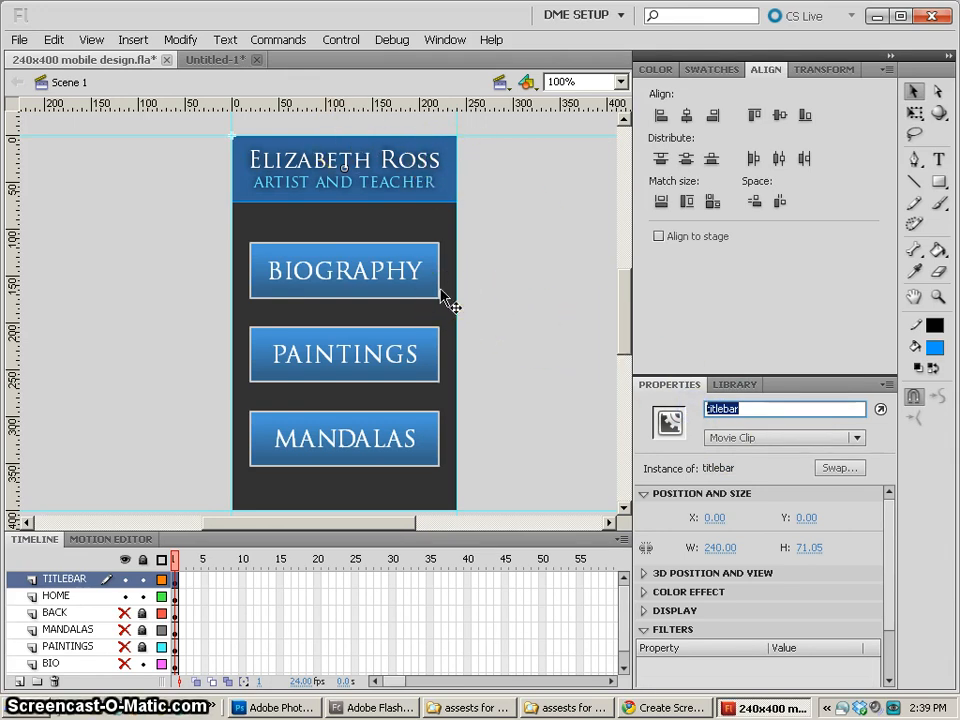
pyautogui.moveTo(440, 258)
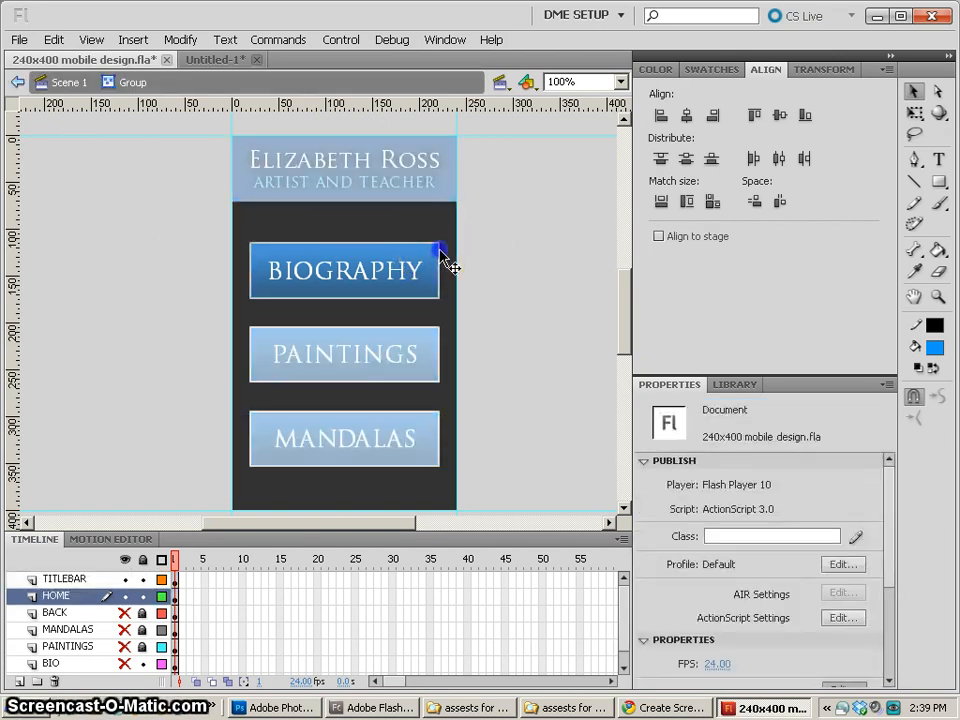
# - Select the BIOGRAPHY button and give it the instance name bioBtn
pyautogui.click(345, 270)
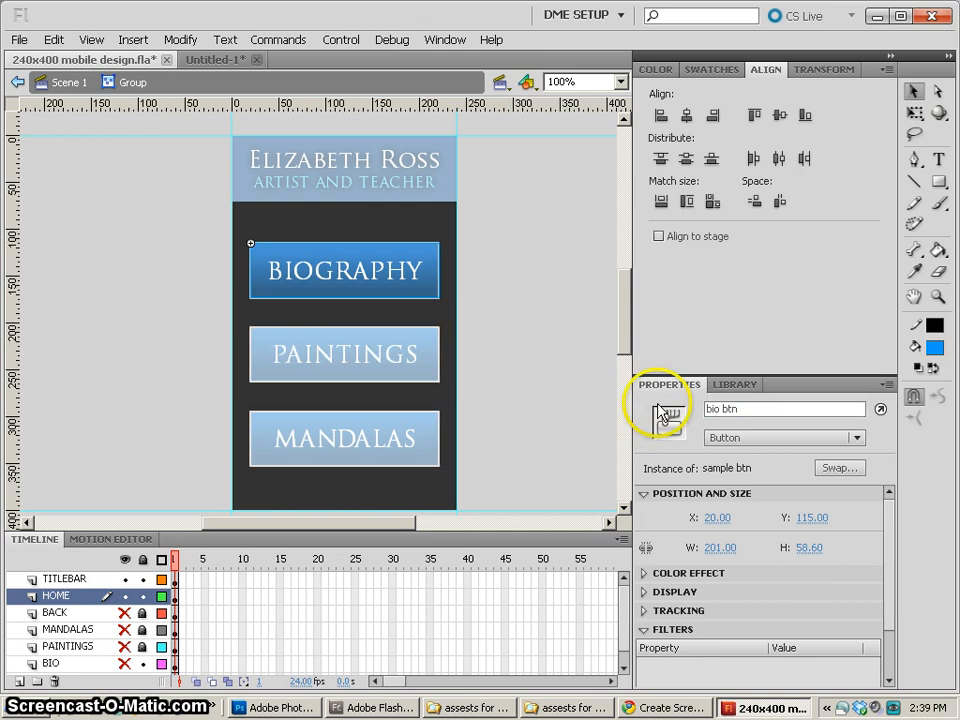
pyautogui.click(784, 409)
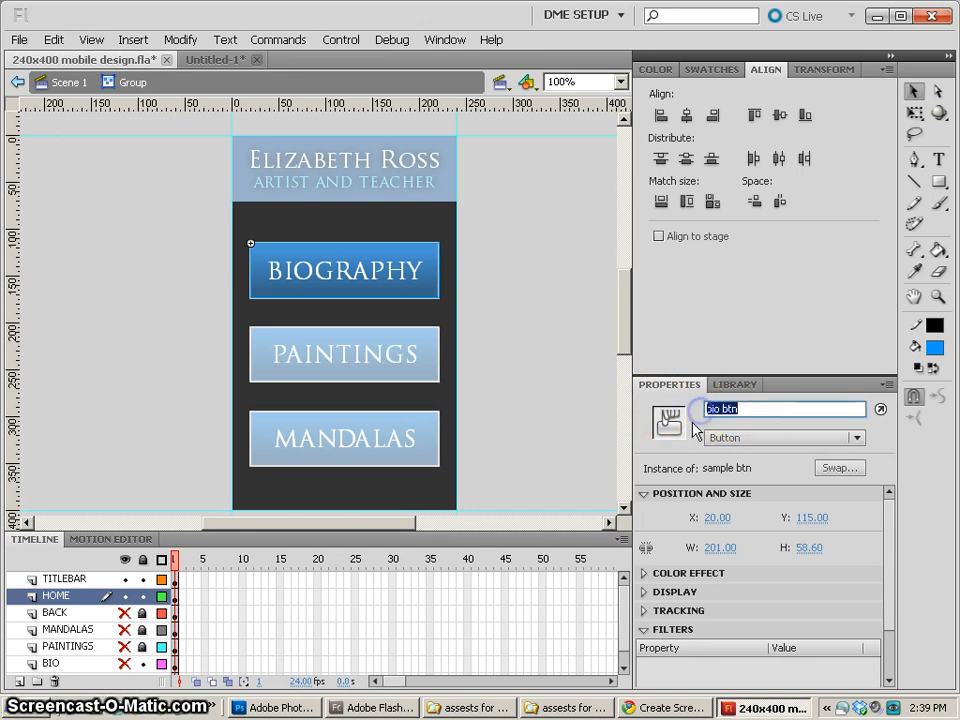
pyautogui.write('bioBtn')
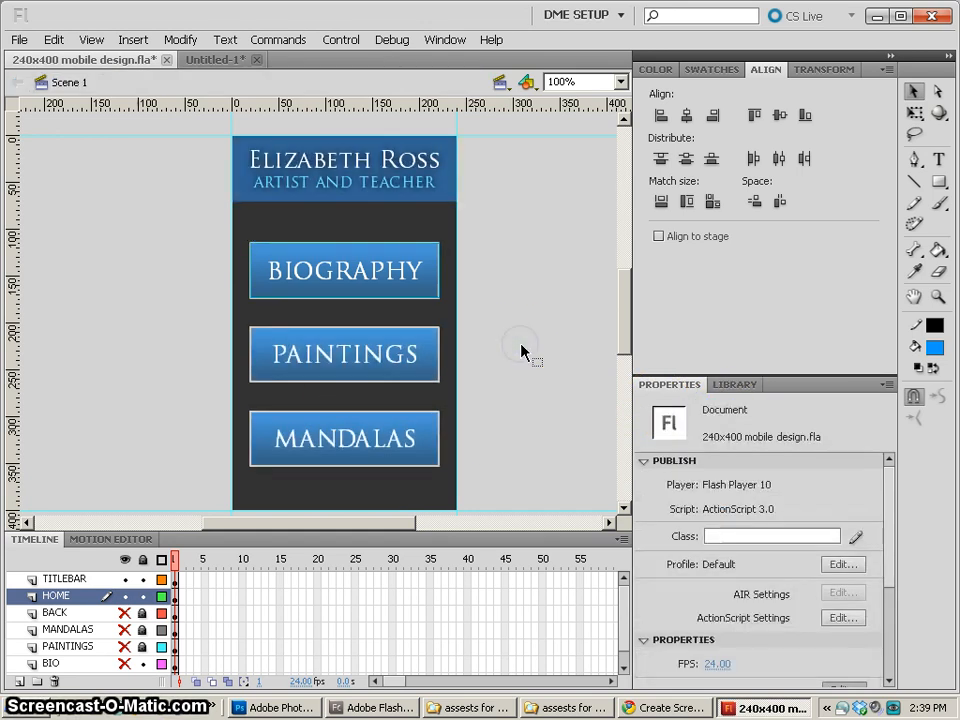
pyautogui.click(344, 354)
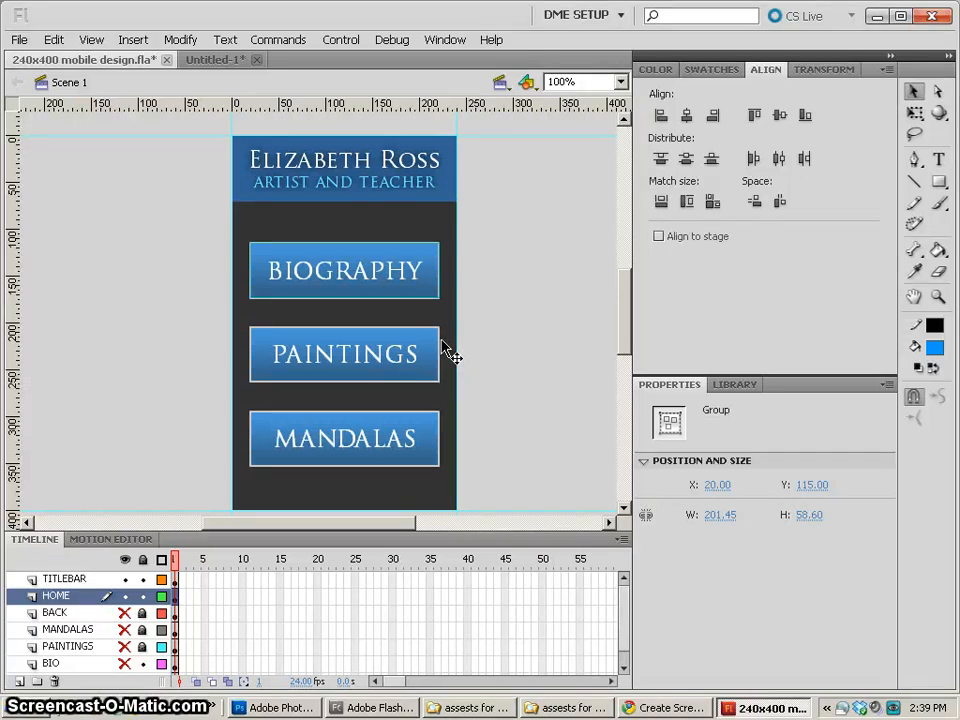
pyautogui.click(711, 201)
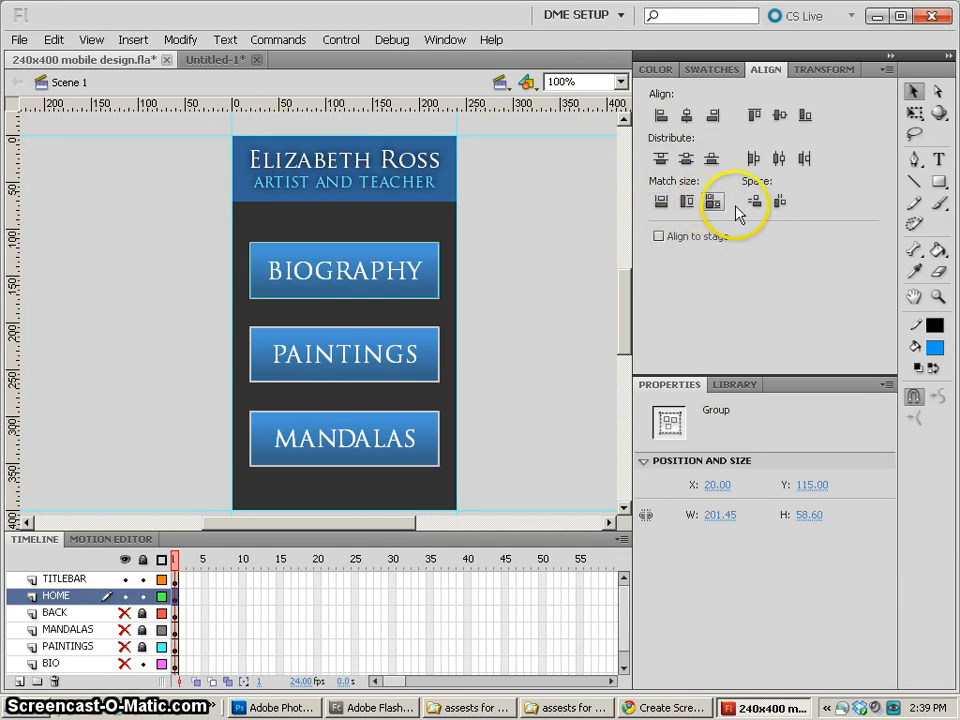
pyautogui.moveTo(525, 278)
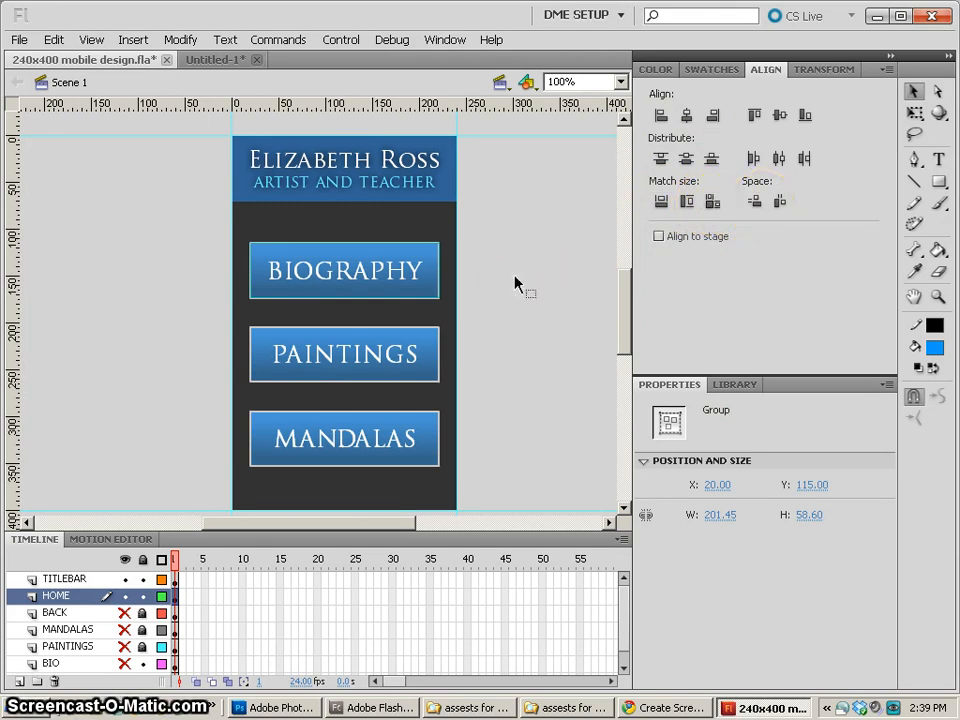
pyautogui.rightClick(515, 285)
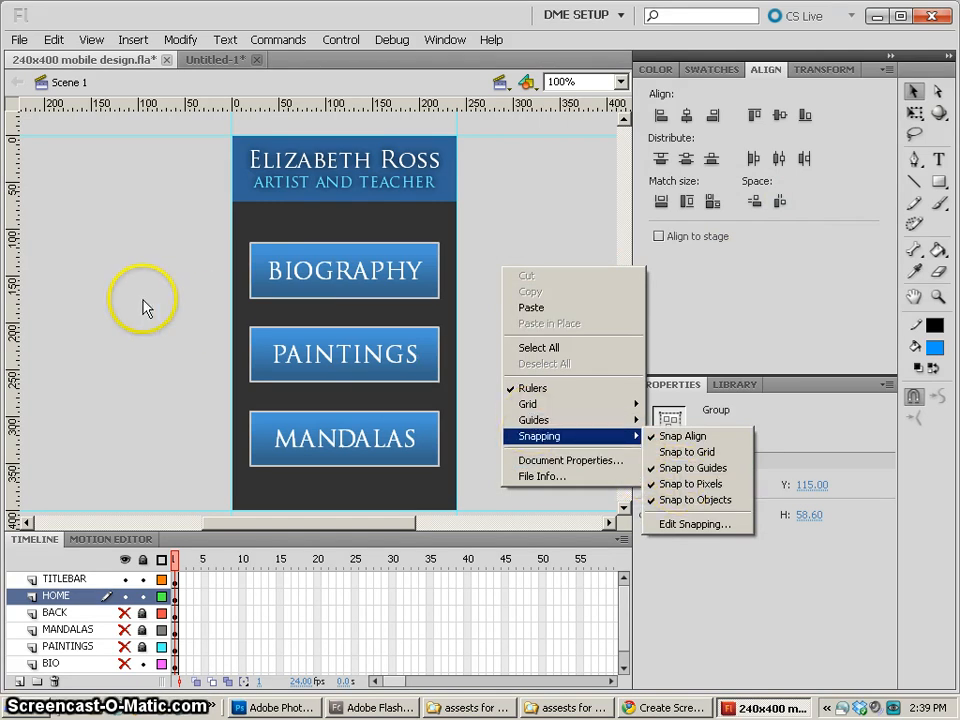
pyautogui.click(145, 307)
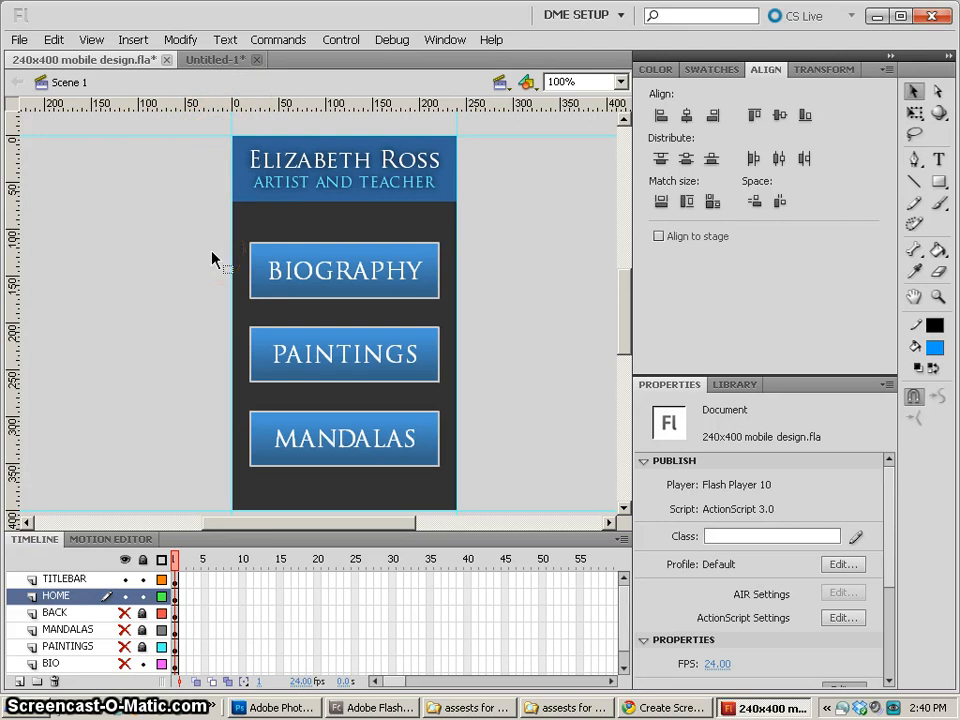
pyautogui.moveTo(549, 377)
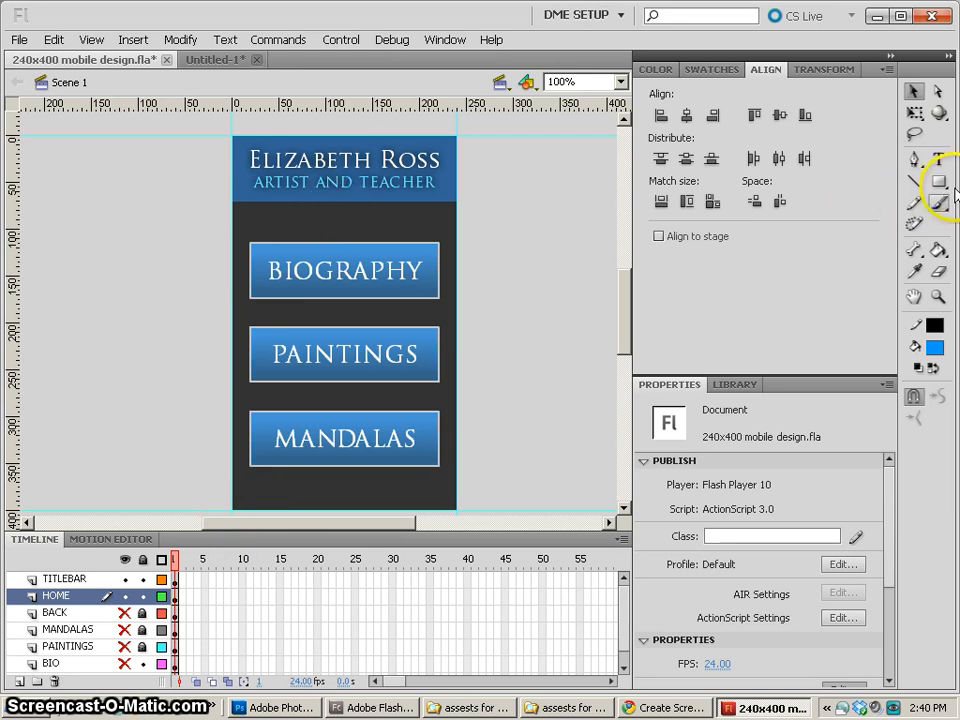
# - Switch to the Rectangle tool and click the stage near the BIOGRAPHY button
pyautogui.click(938, 180)
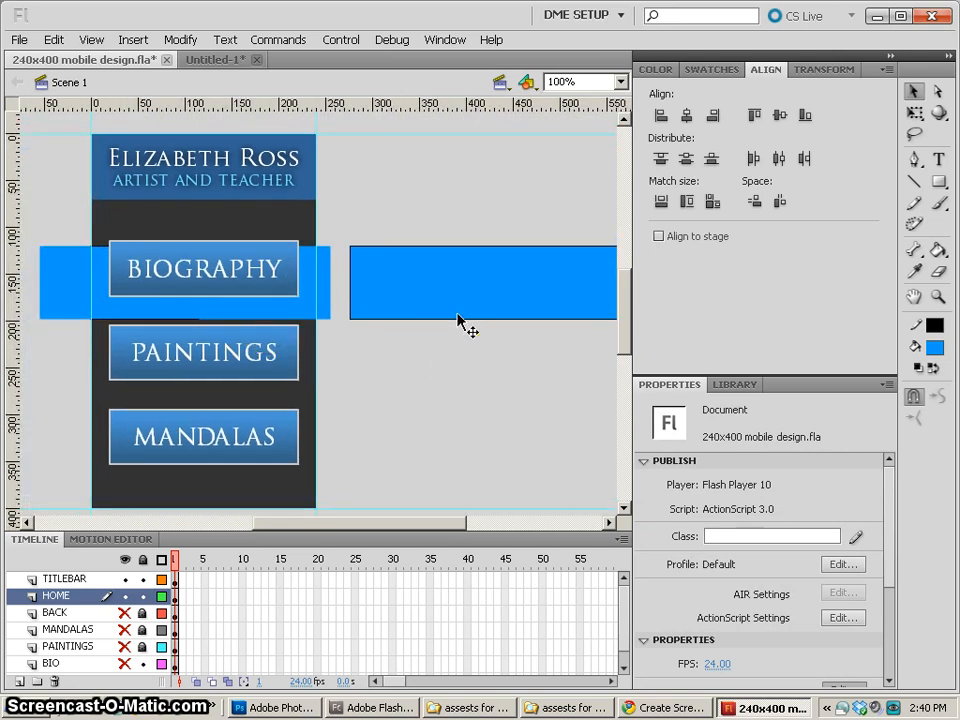
pyautogui.click(482, 283)
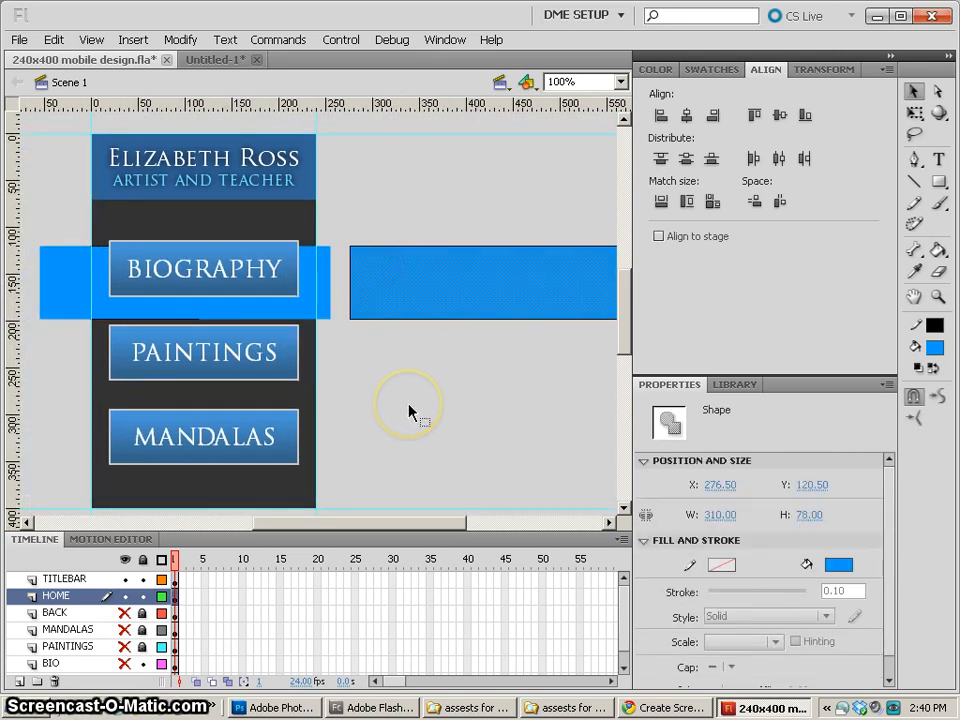
pyautogui.moveTo(427, 419)
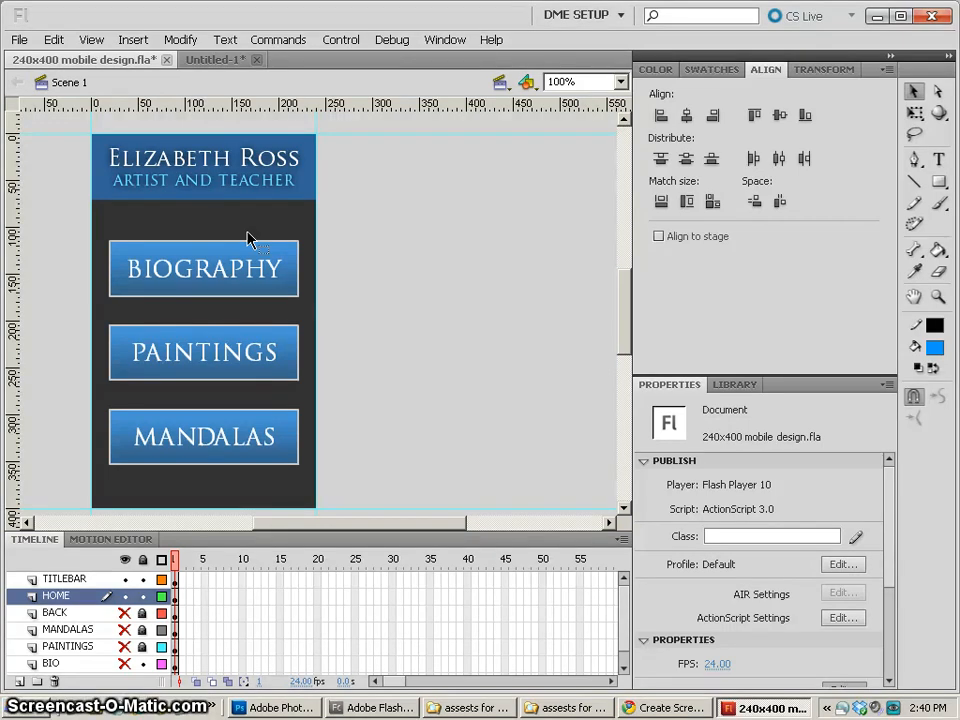
pyautogui.moveTo(411, 313)
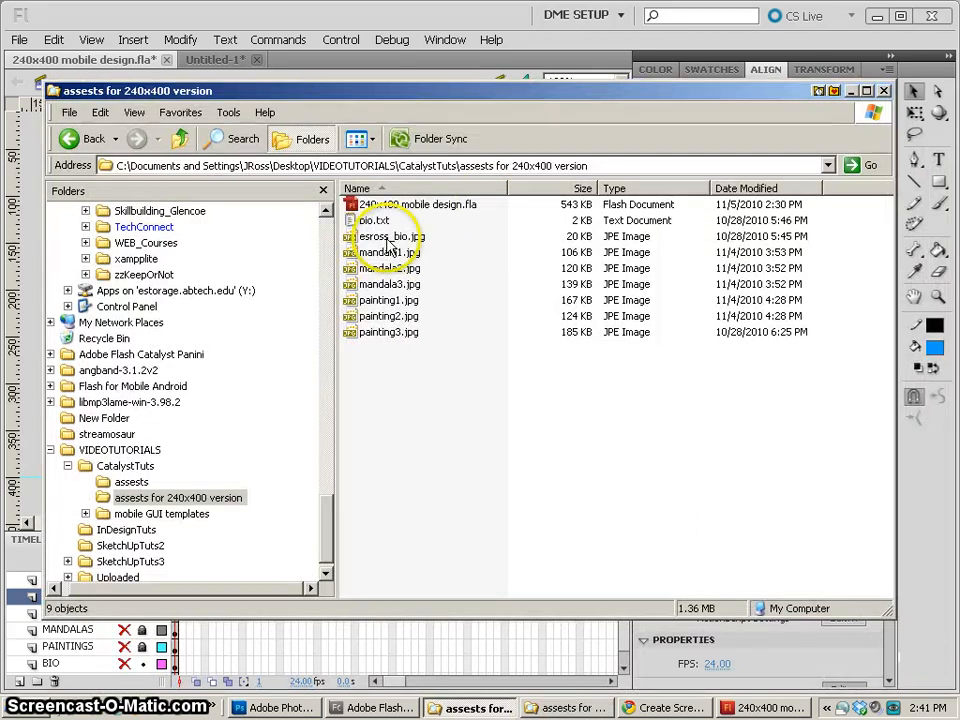
# - Open mandala1.jpg in XnView, skip to a later image, and return to the thumbnail browser
pyautogui.doubleClick(383, 237)
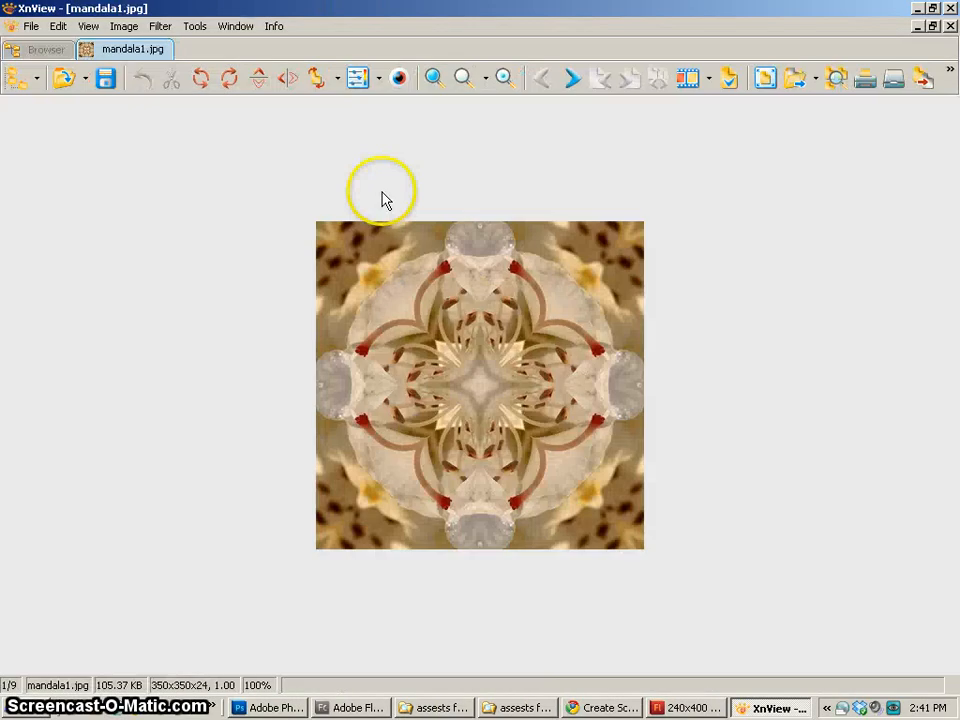
pyautogui.click(575, 78)
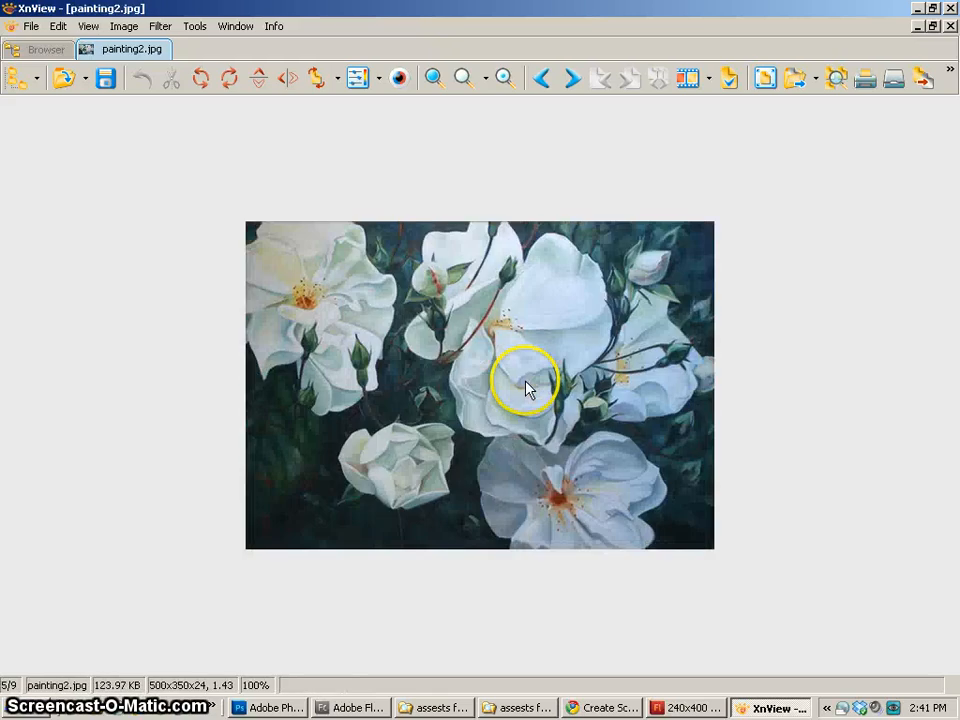
pyautogui.click(43, 50)
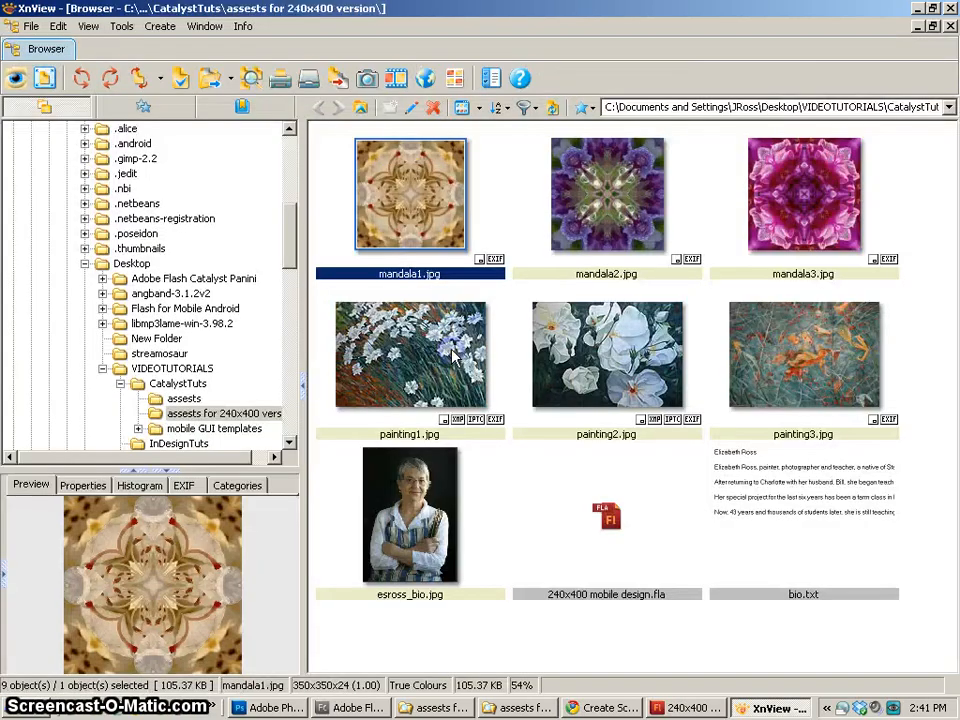
pyautogui.moveTo(400, 186)
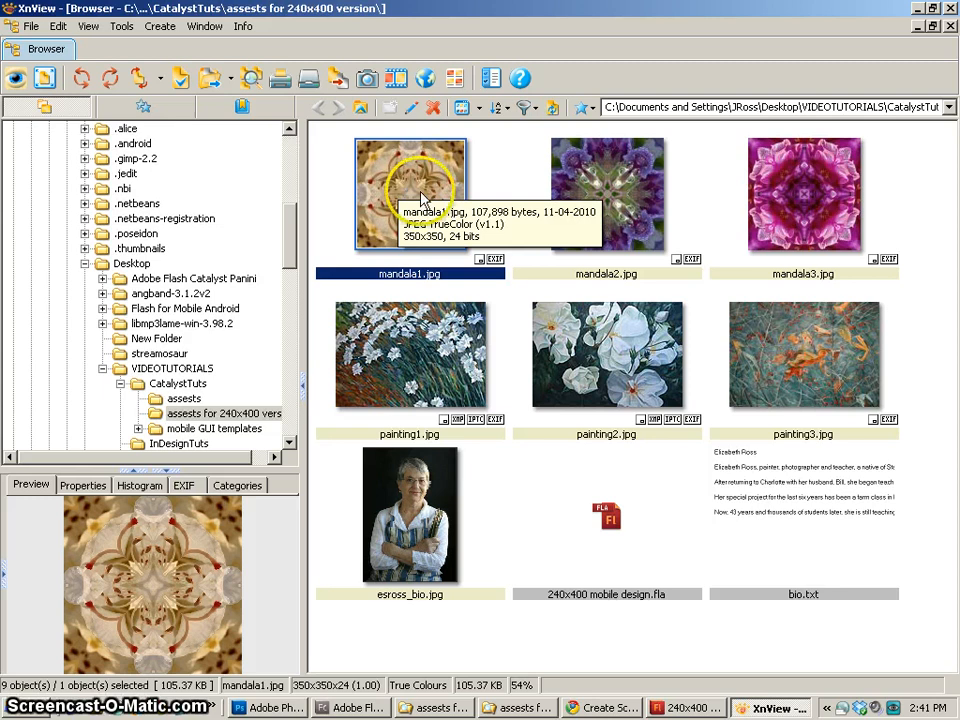
pyautogui.moveTo(780, 380)
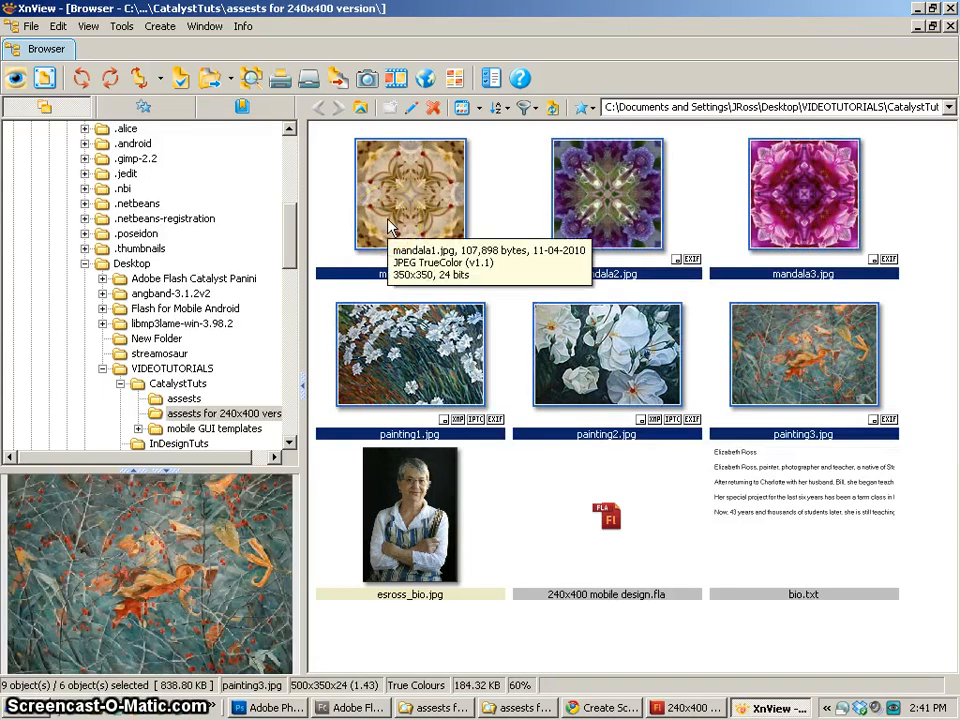
# - Batch process the six selected images with a Resize transformation to width 240
pyautogui.rightClick(405, 200)
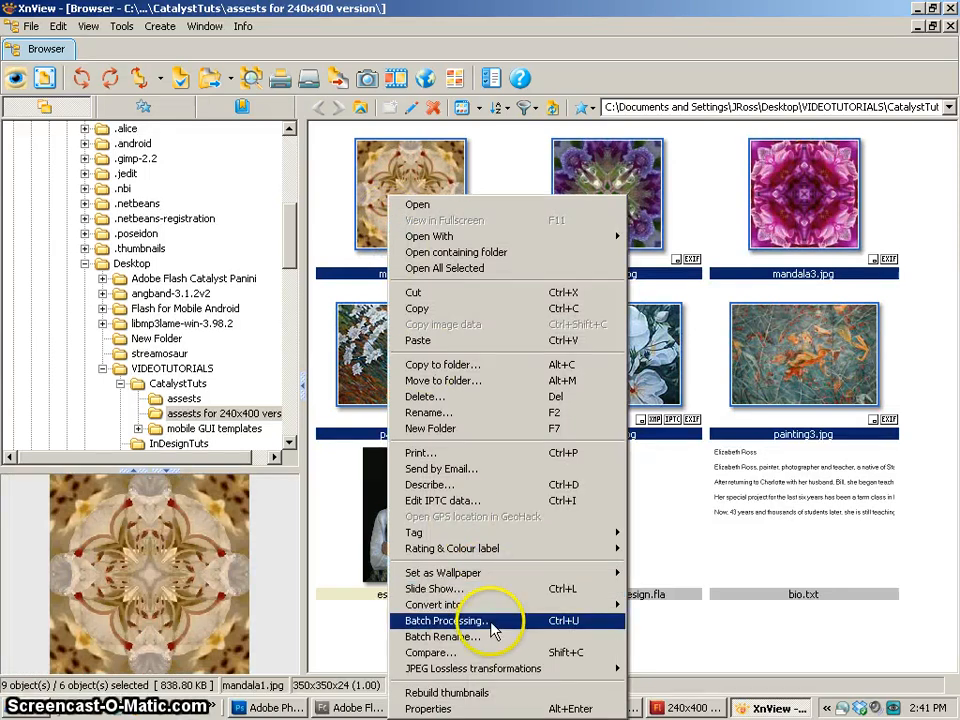
pyautogui.click(456, 621)
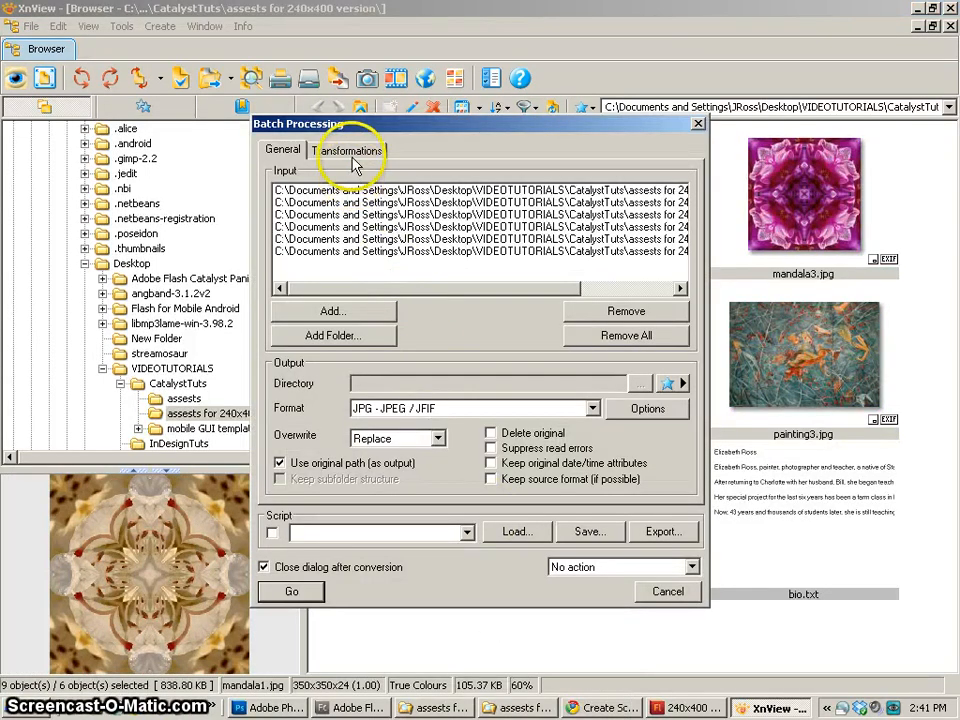
pyautogui.click(347, 150)
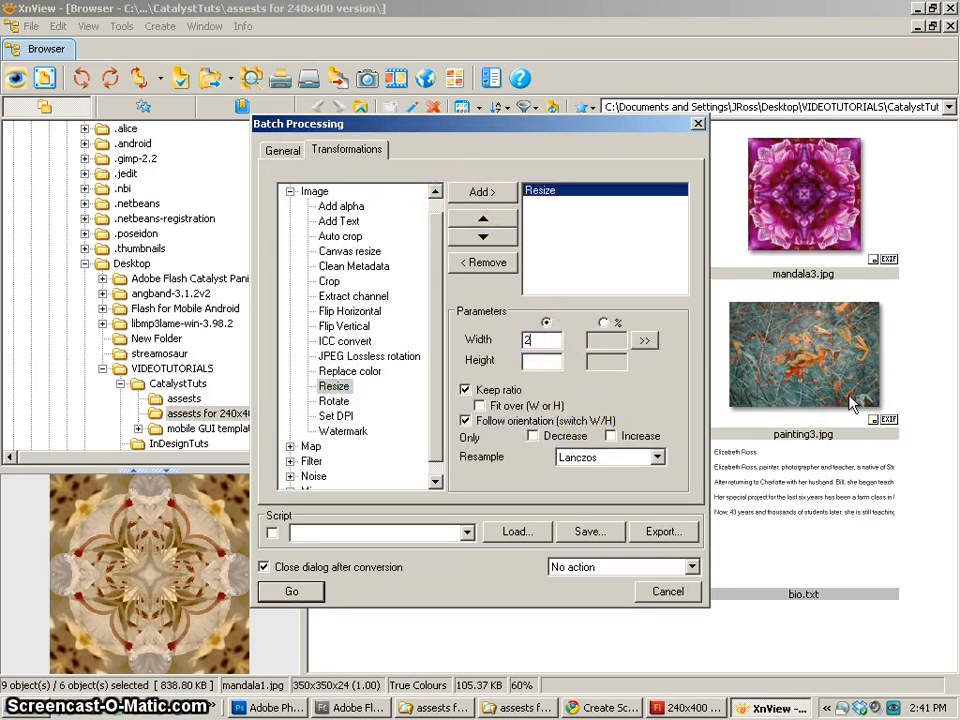
pyautogui.write('240')
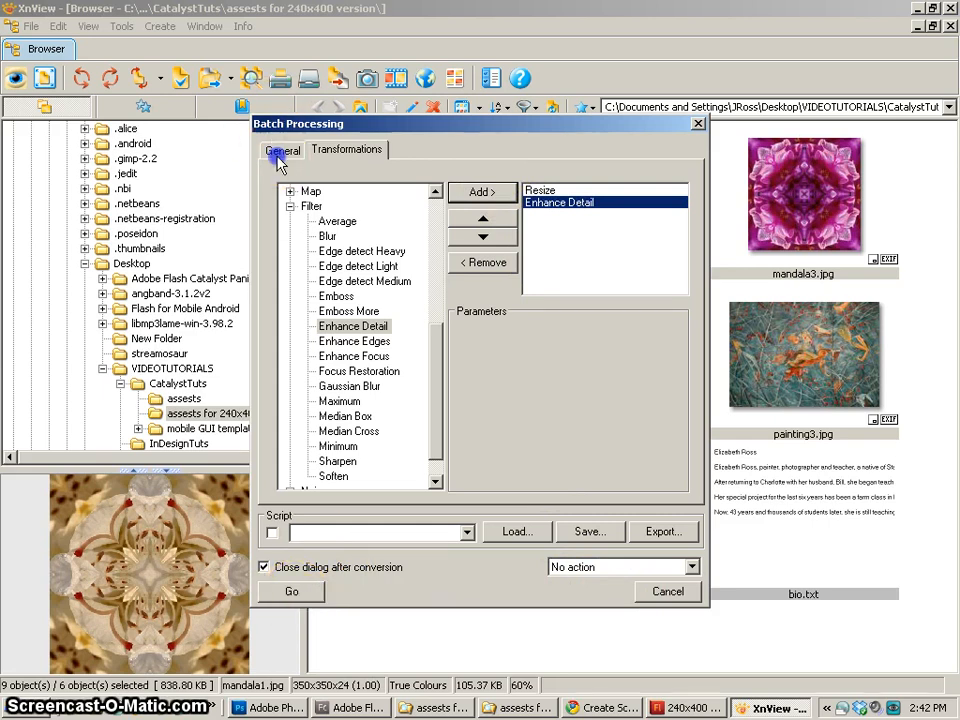
pyautogui.click(283, 150)
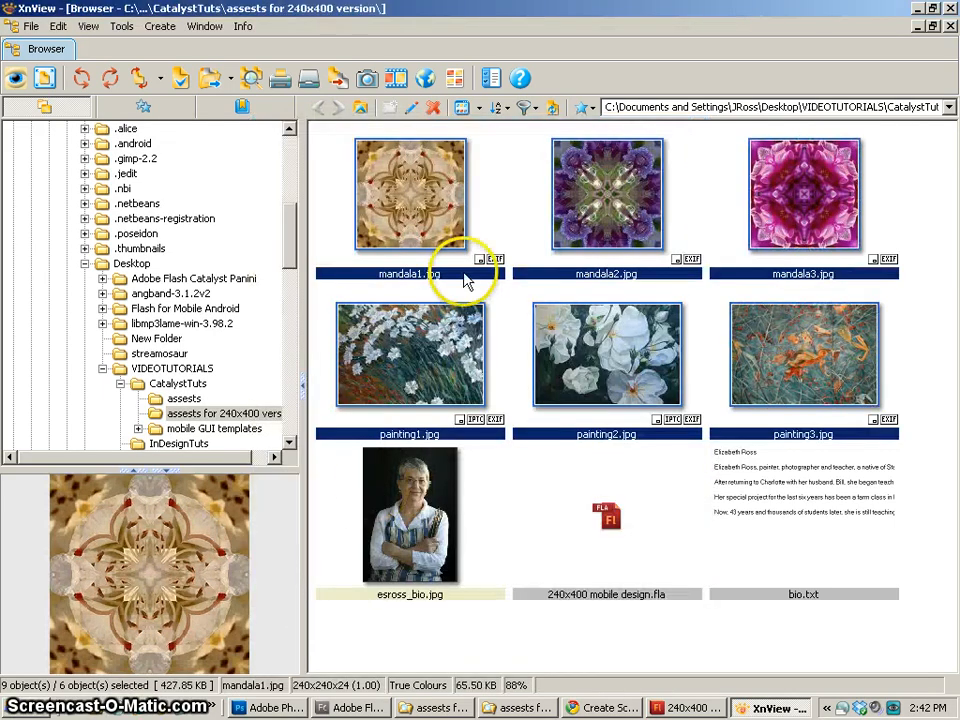
# - Crop esross_bio.jpg, resize it to 180×128, then open painting1.jpg to check its size
pyautogui.doubleClick(409, 194)
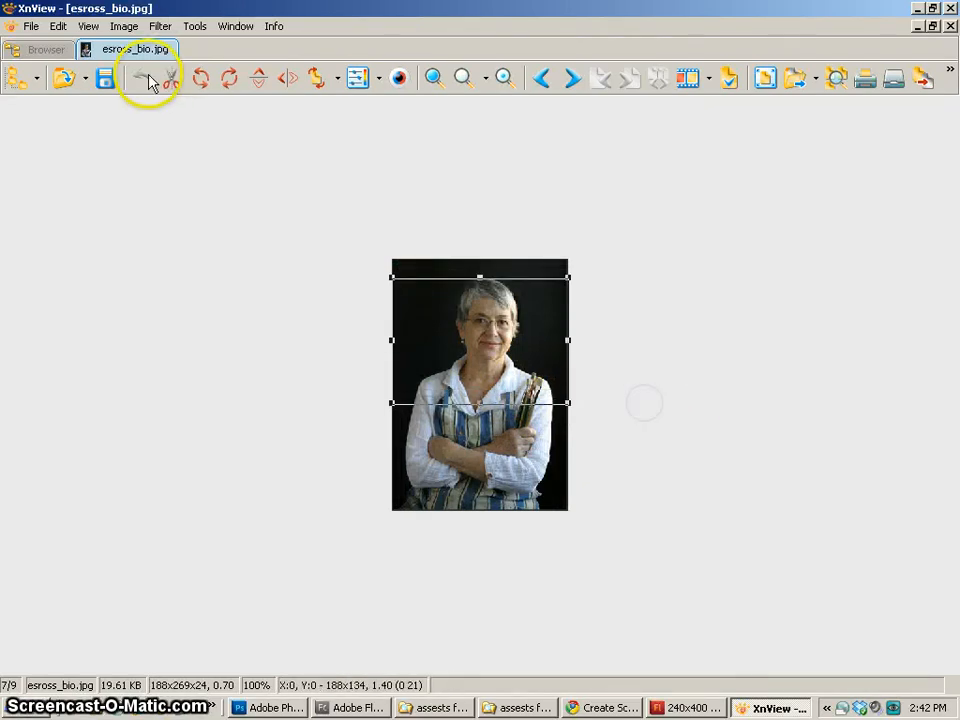
pyautogui.click(148, 78)
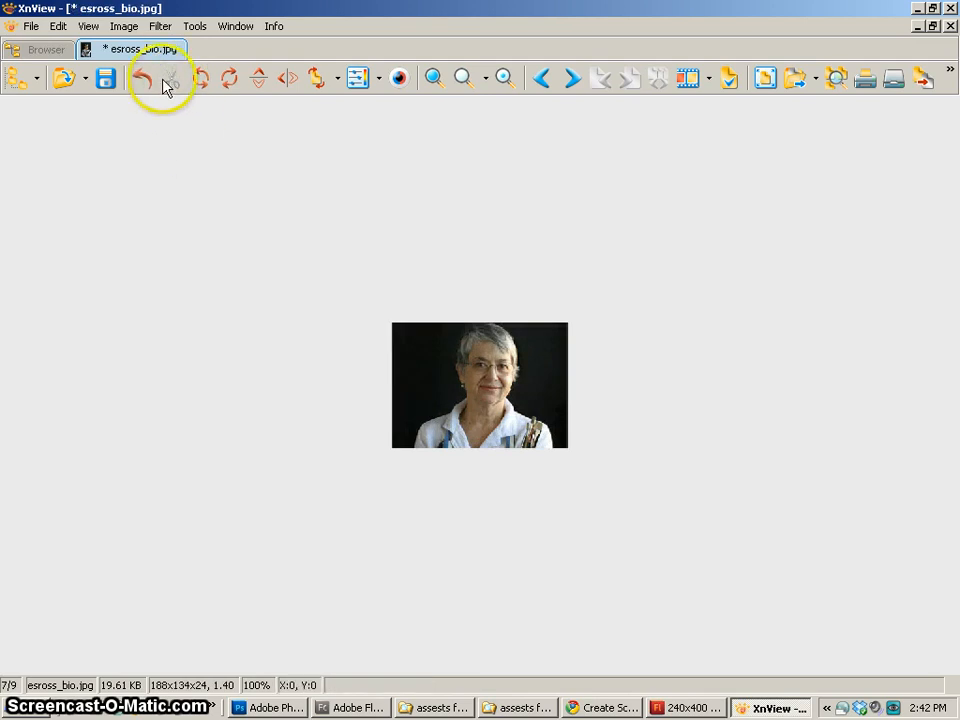
pyautogui.click(123, 26)
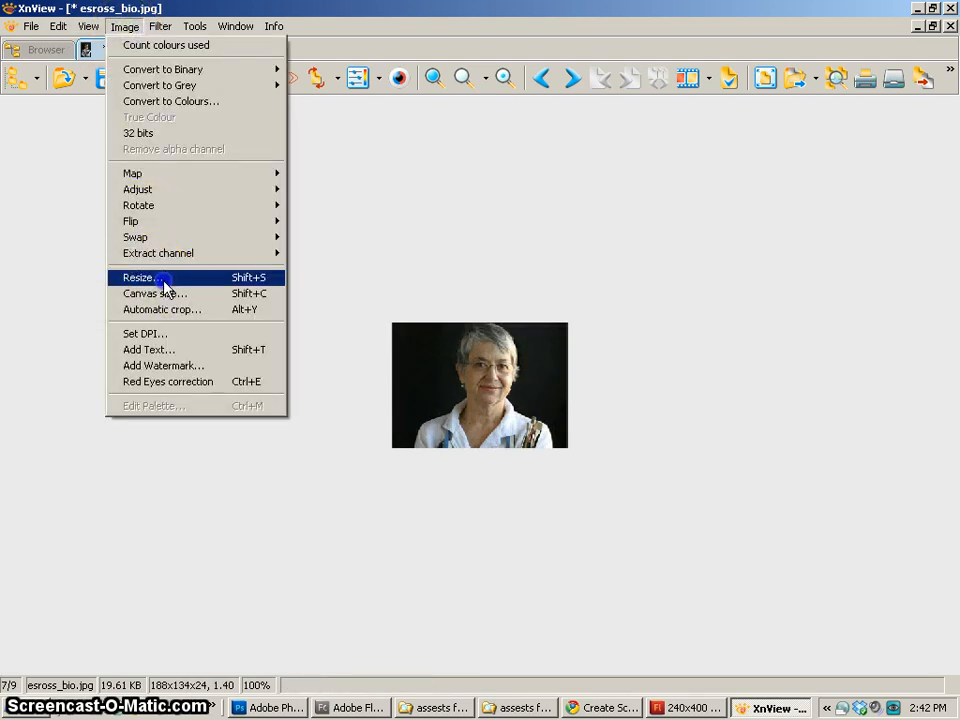
pyautogui.click(138, 277)
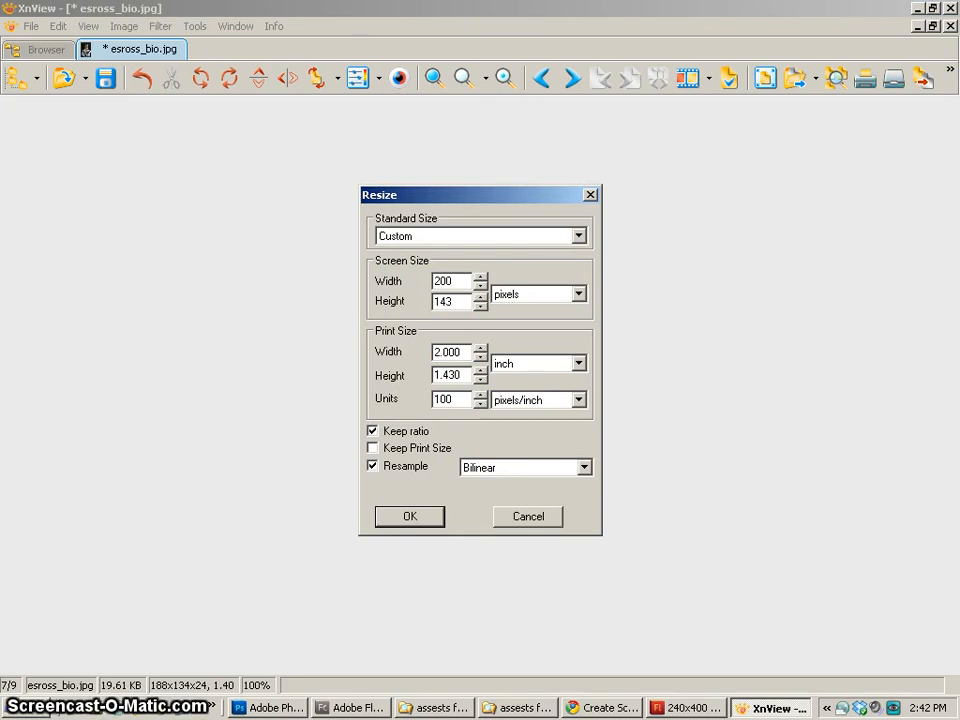
pyautogui.tripleClick(447, 281)
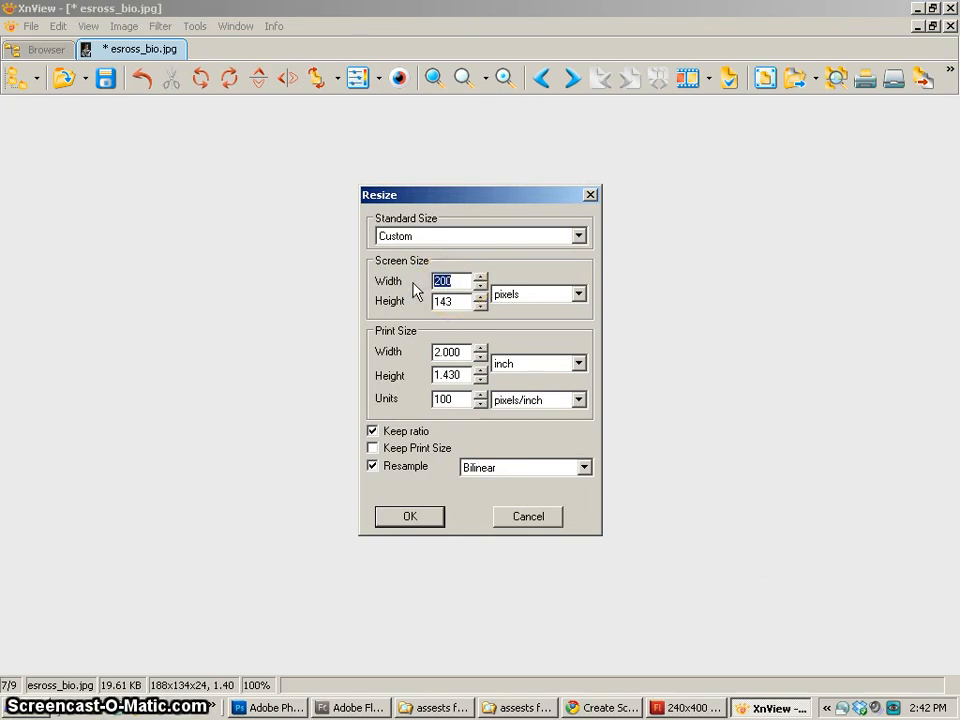
pyautogui.click(409, 516)
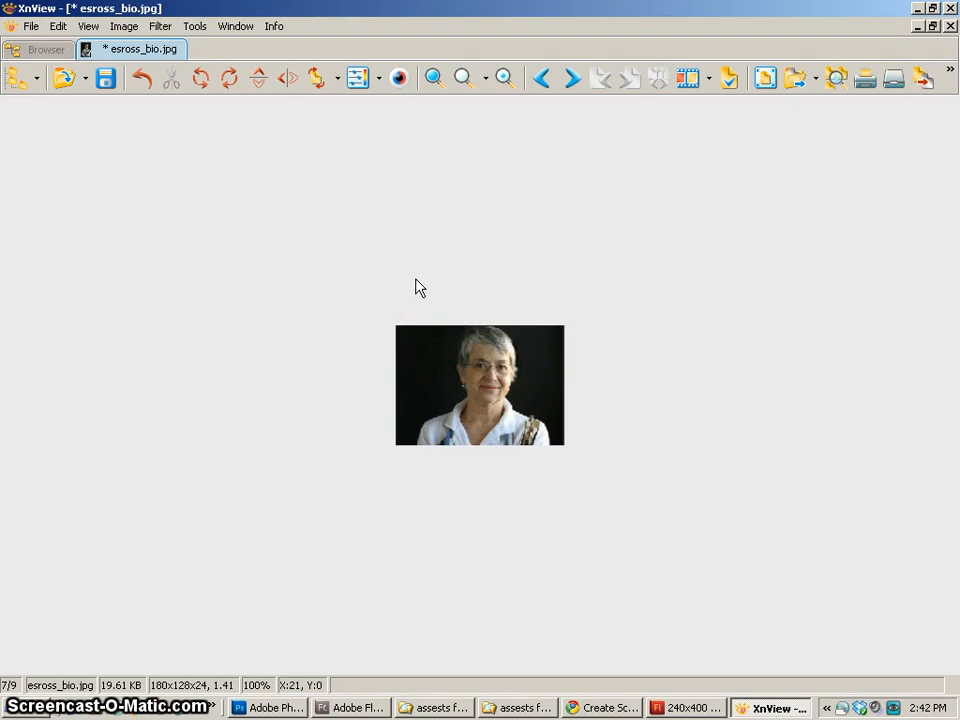
pyautogui.moveTo(405, 291)
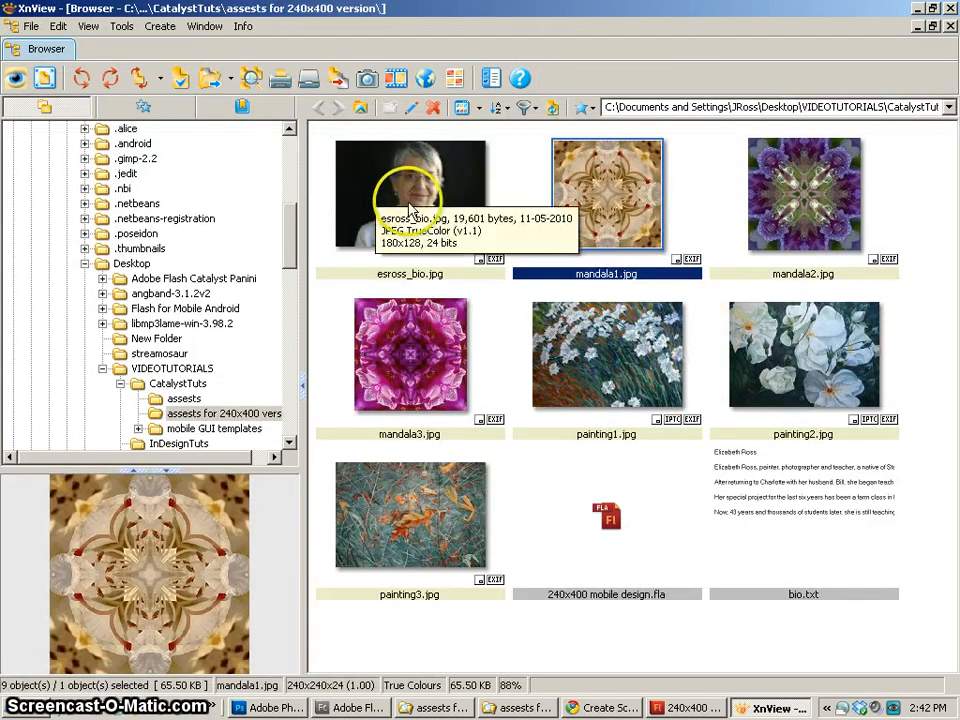
pyautogui.doubleClick(606, 355)
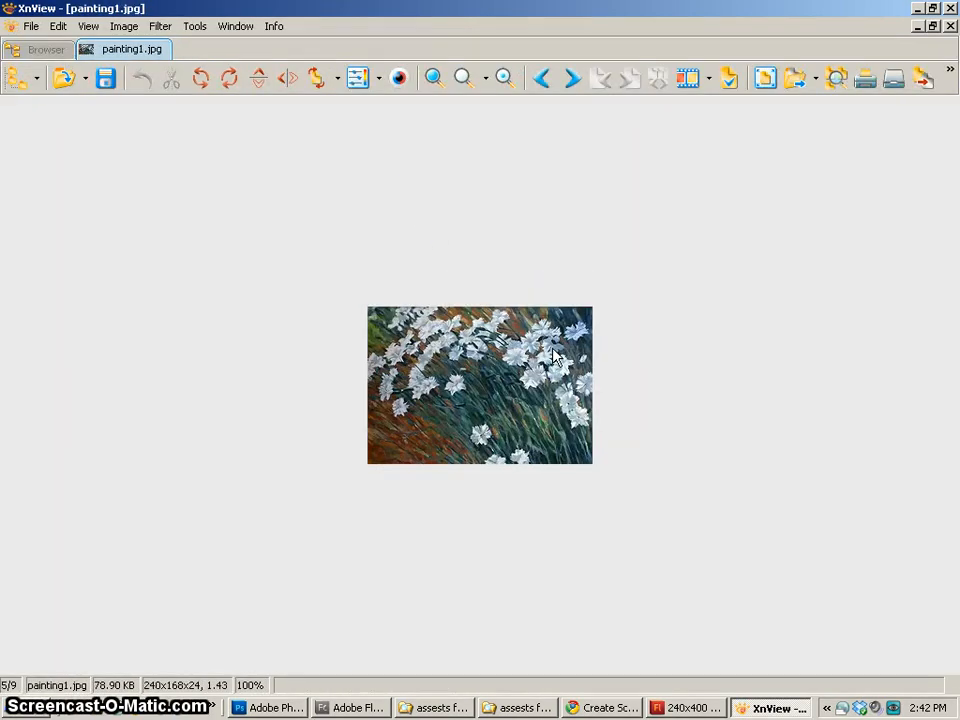